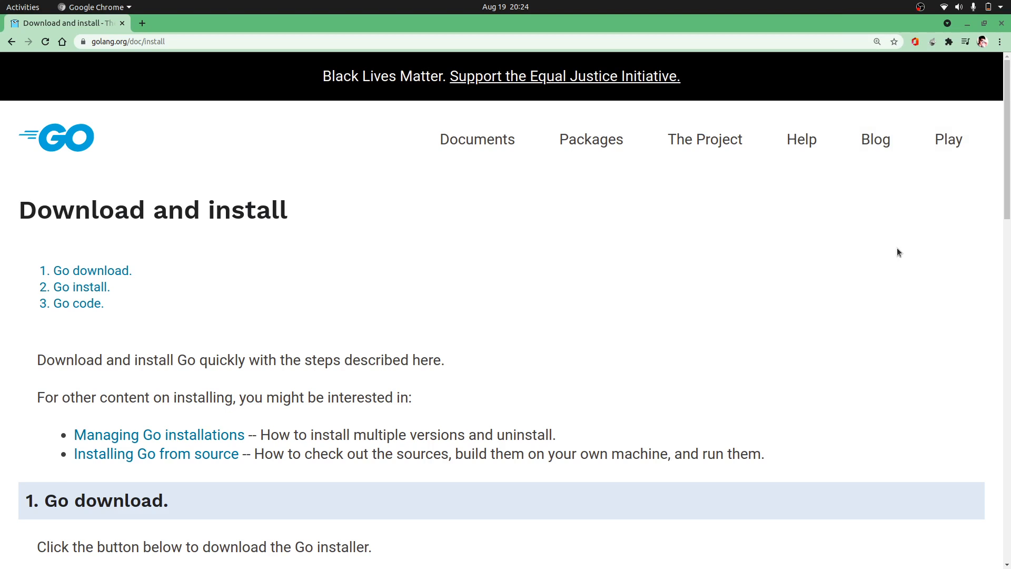
mouse_move(949, 140)
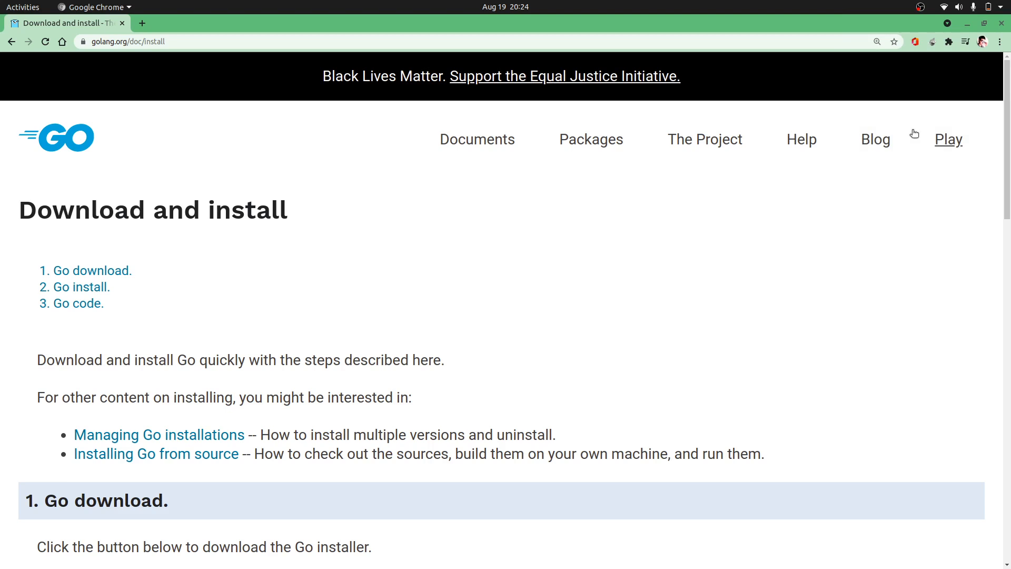
mouse_move(588, 254)
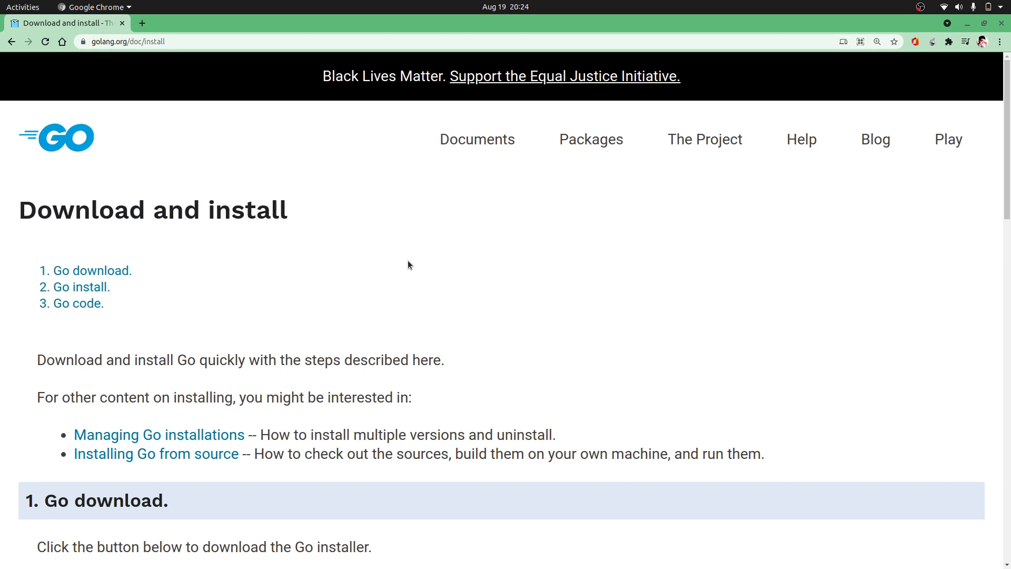
Scroll the Go install page down to the Linux go1.17 download
scroll(down, 3)
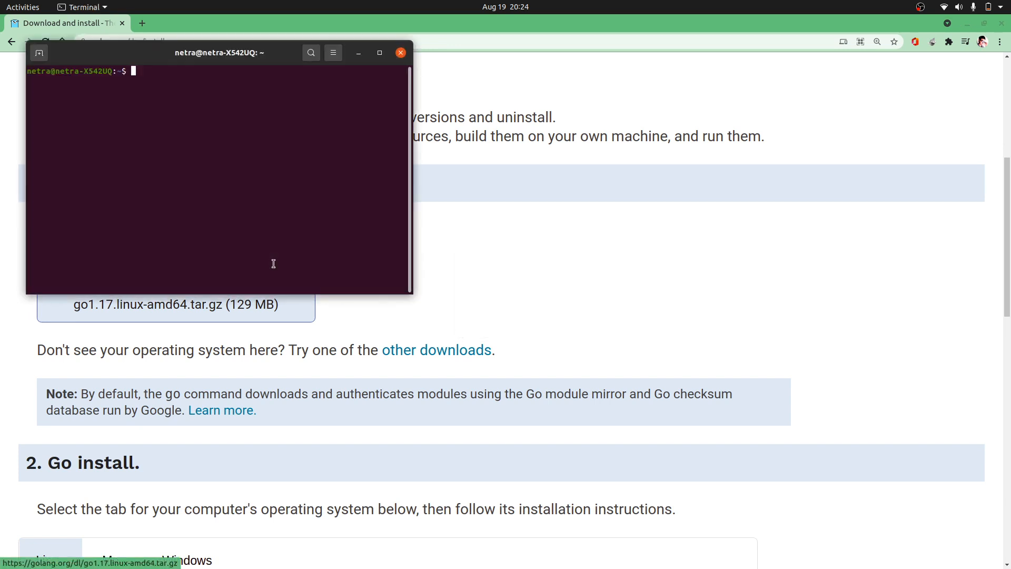
Change into Documents/download and open that folder in Files with nautilus
text(cd Documents/)
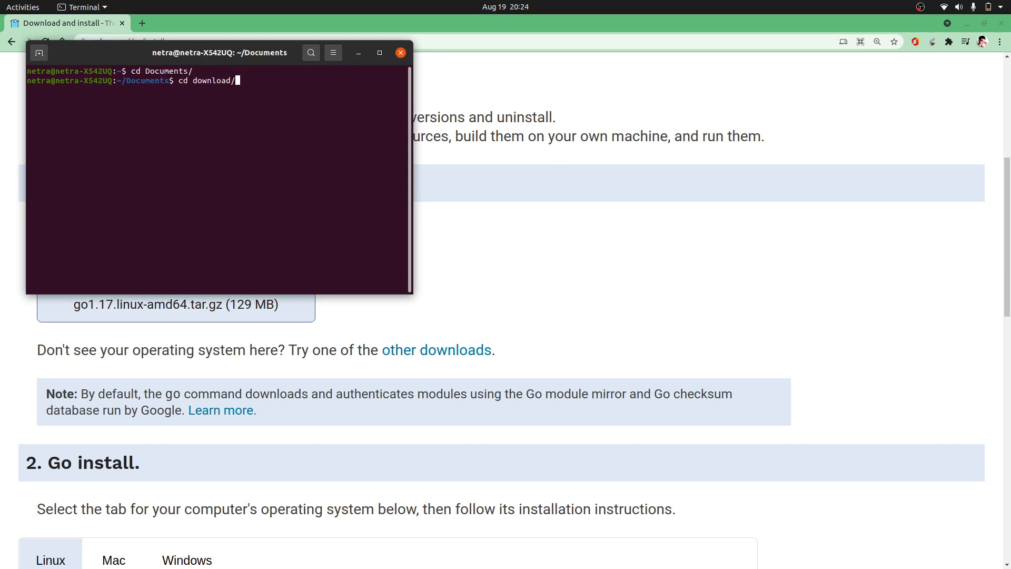
text(na)
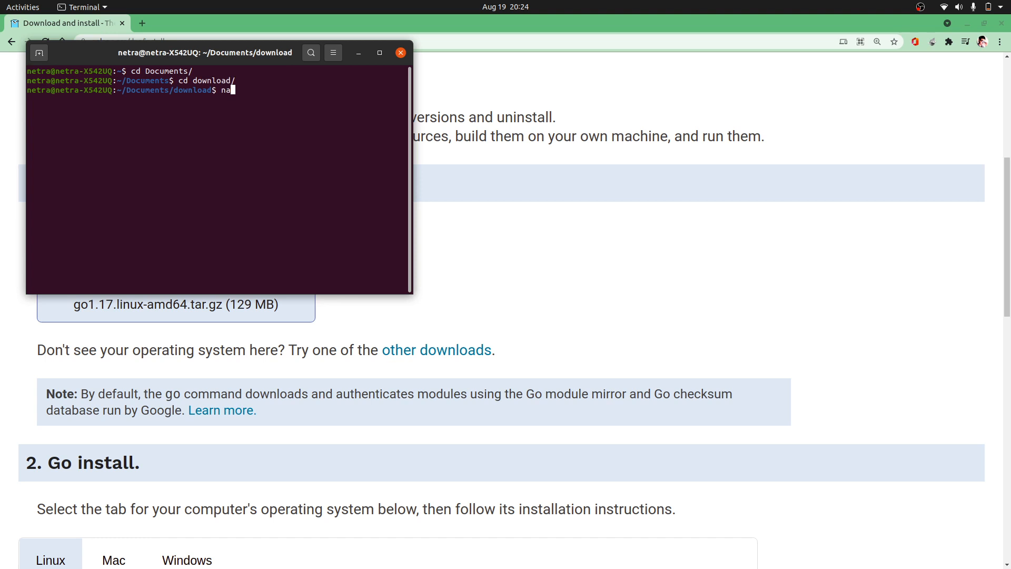
text(til)
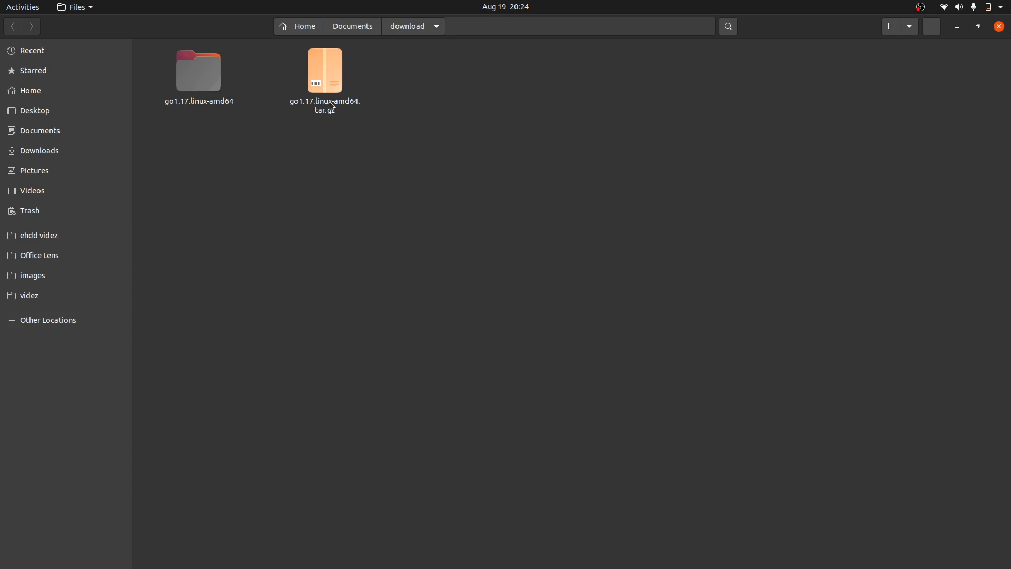
Open go1.17.linux-amd64 and bring up the context menu for its go folder
click(324, 71)
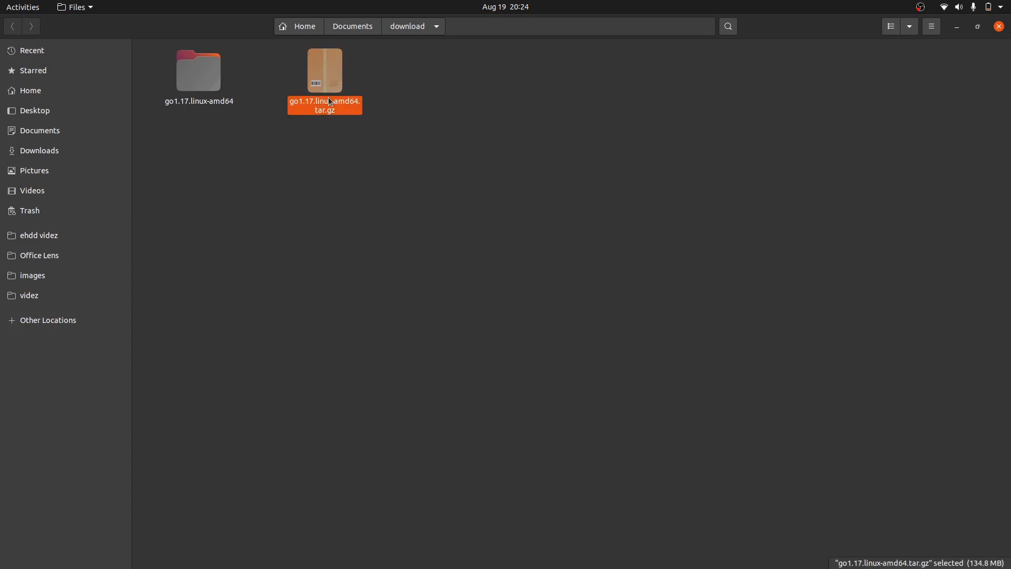
click(198, 71)
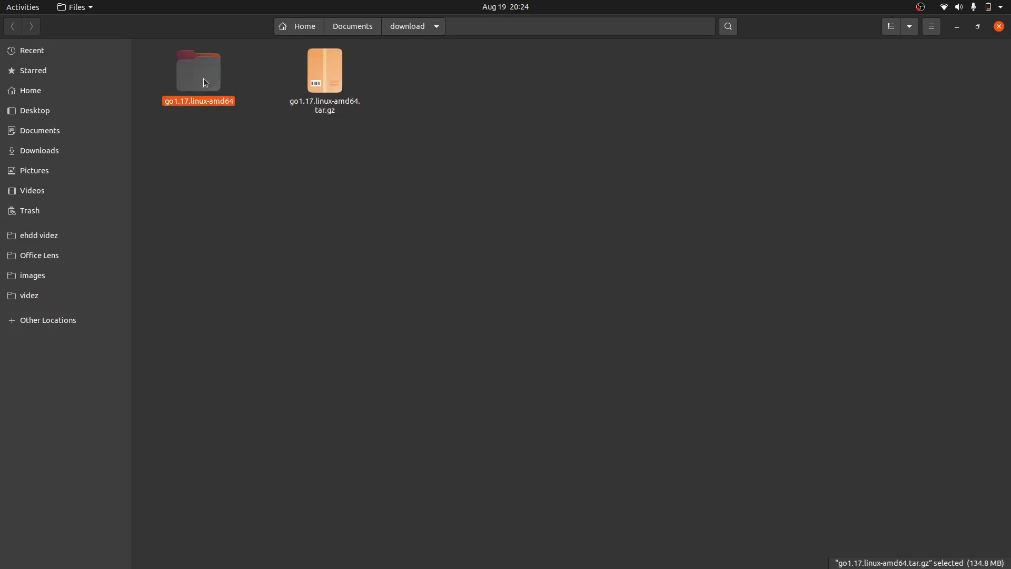
double_click(198, 70)
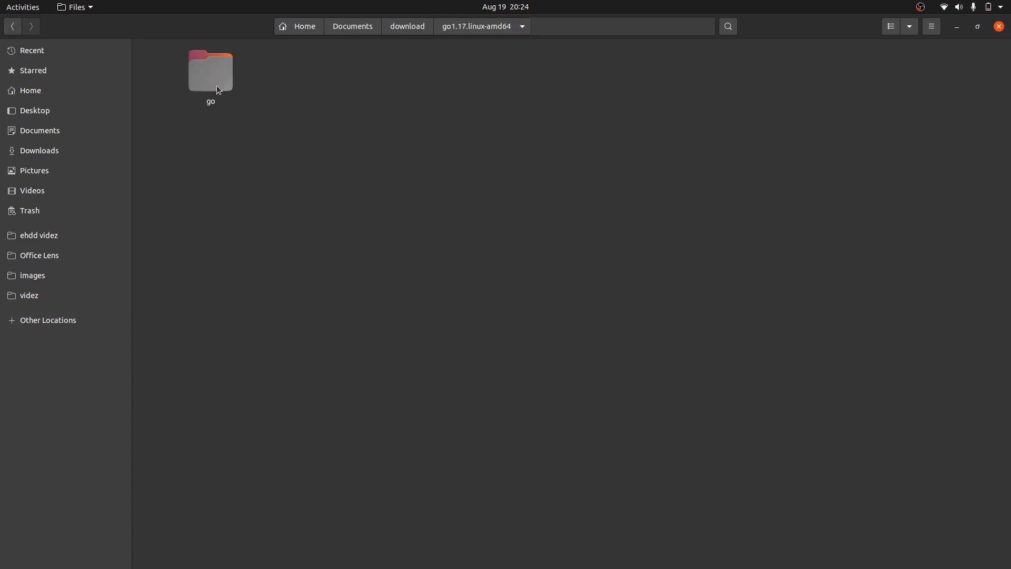
click(210, 71)
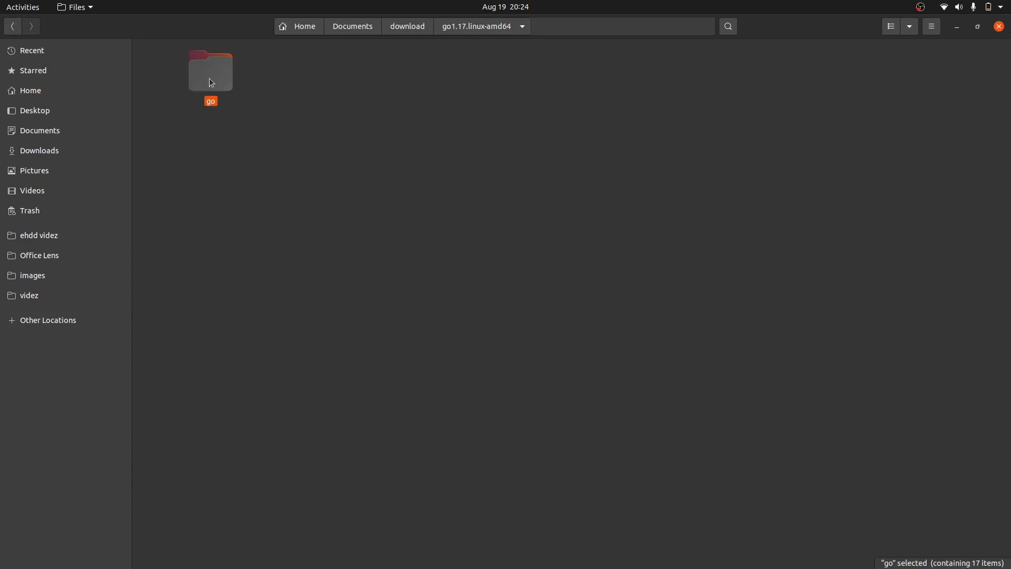
right_click(210, 78)
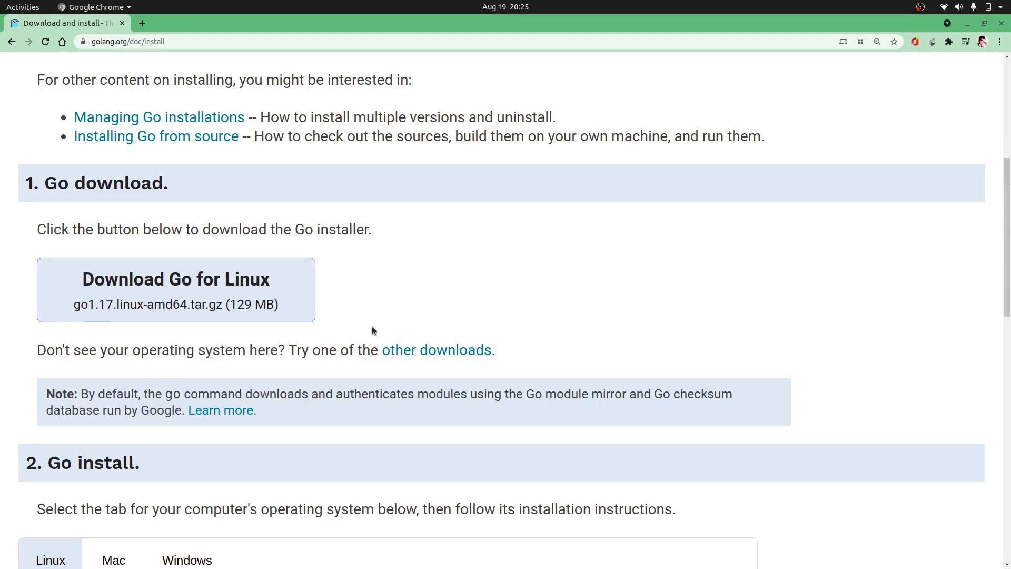
scroll(down, 3)
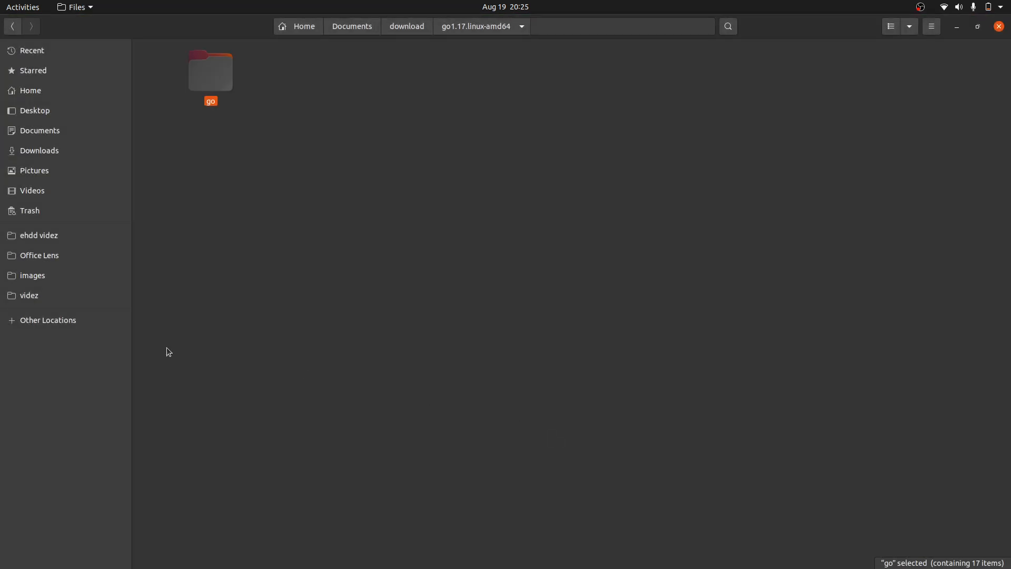
Browse Other Locations to Computer > usr > local and try Open as Administrator
click(47, 319)
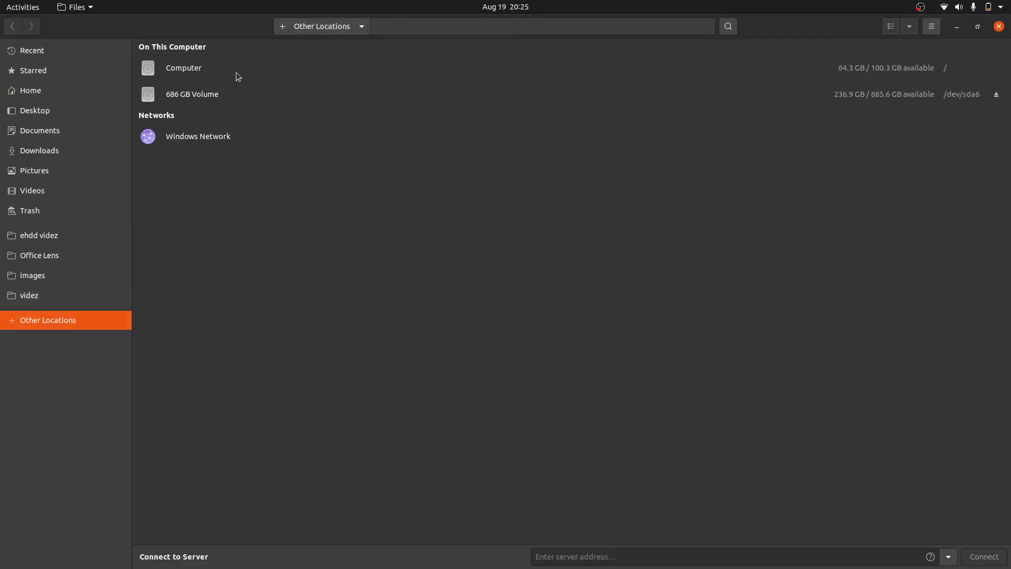
double_click(184, 68)
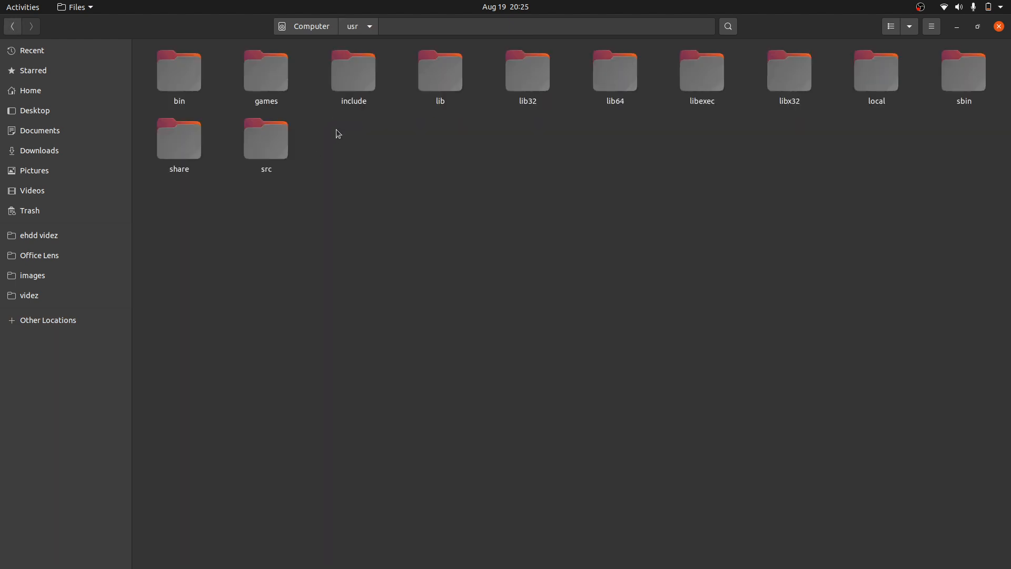
mouse_move(858, 100)
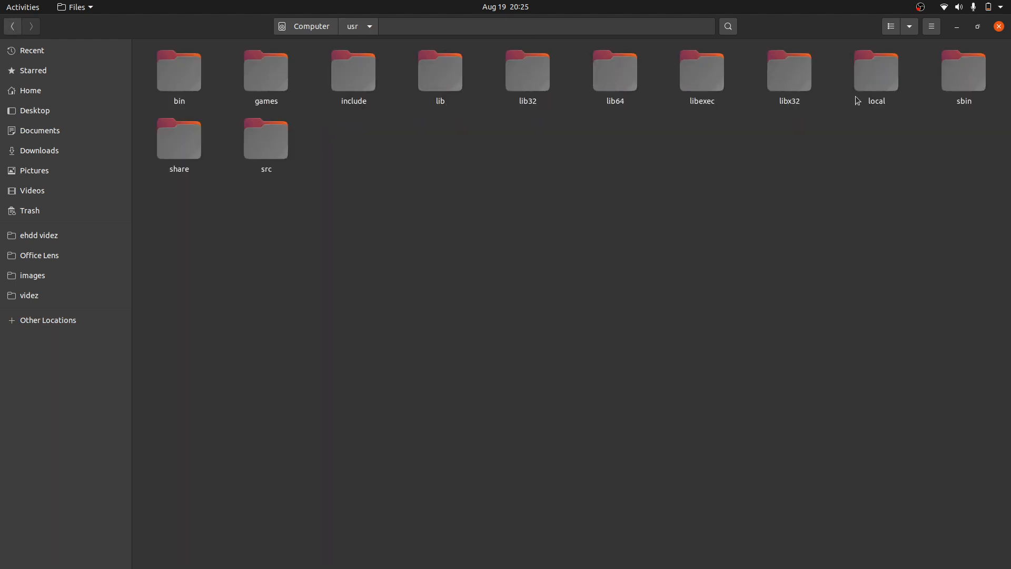
double_click(875, 71)
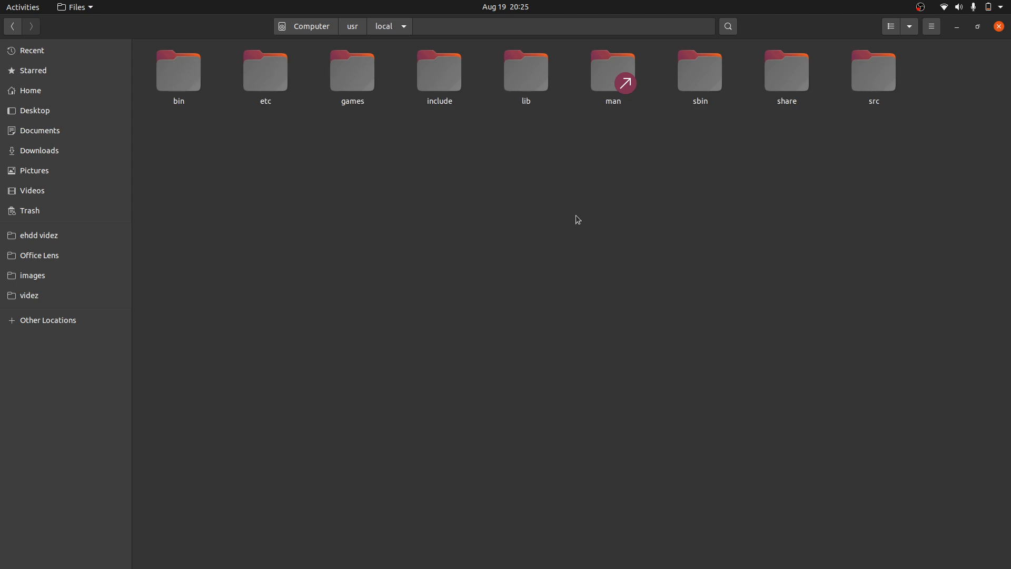
right_click(576, 219)
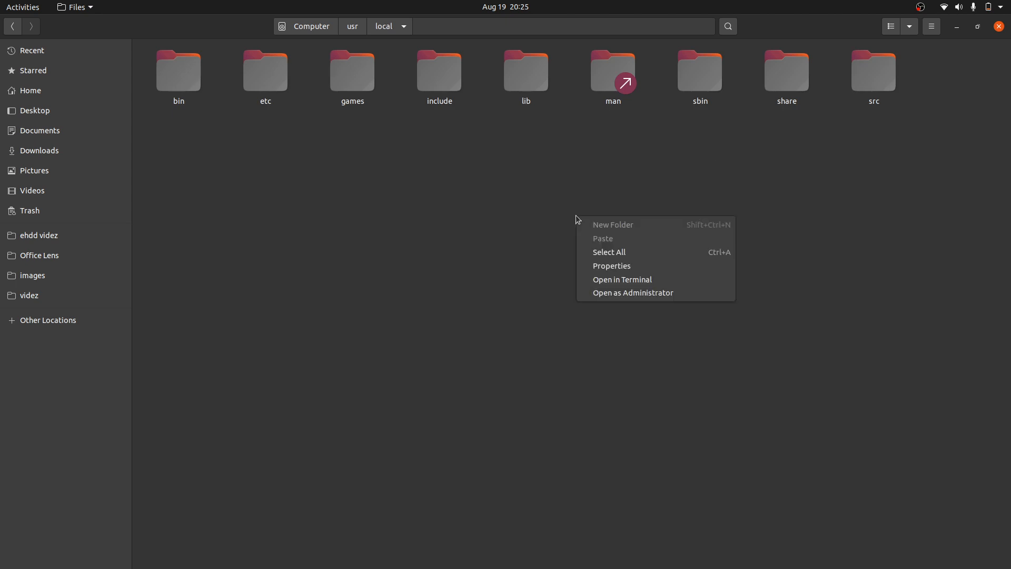
click(558, 195)
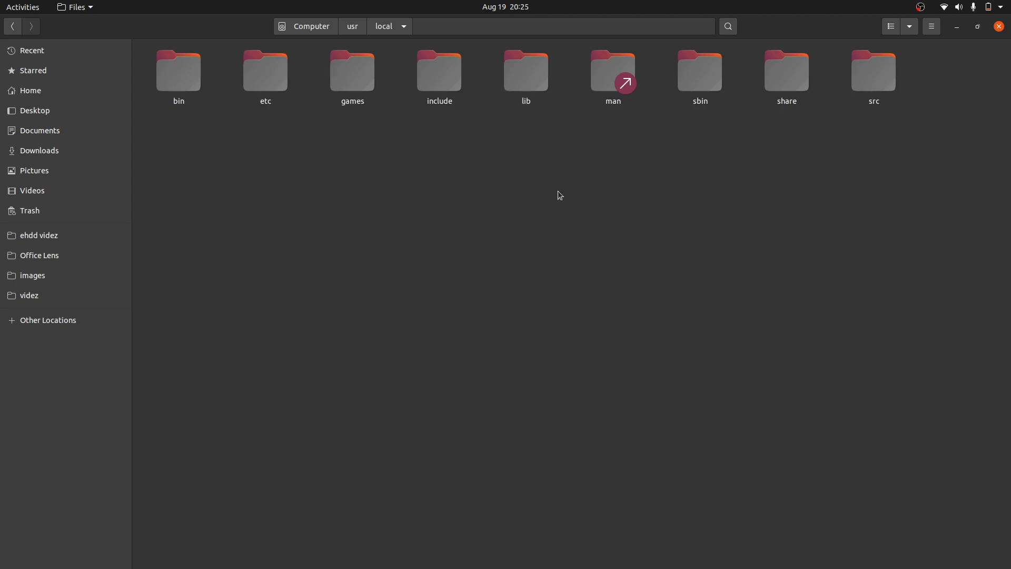
right_click(558, 196)
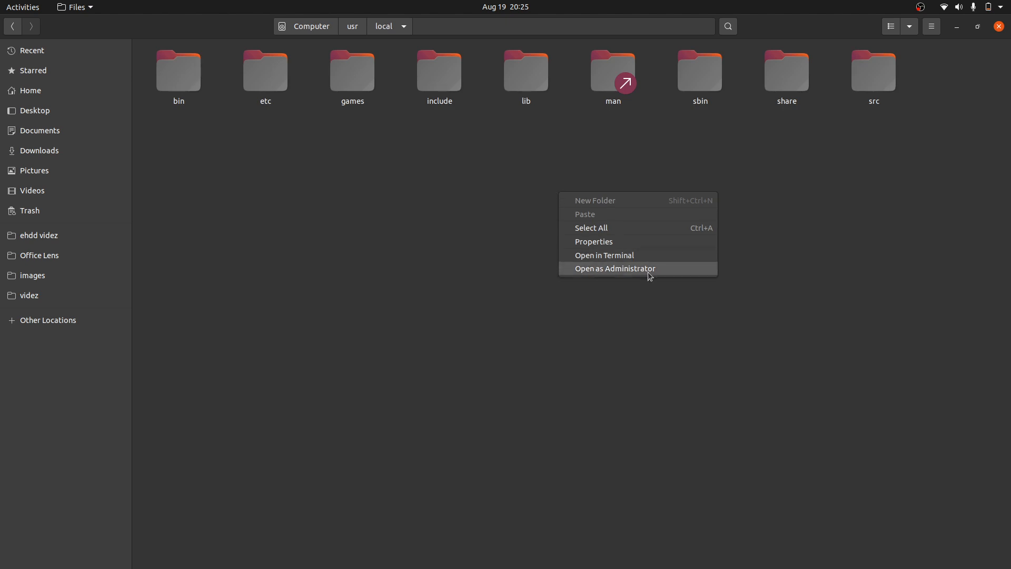
mouse_move(645, 273)
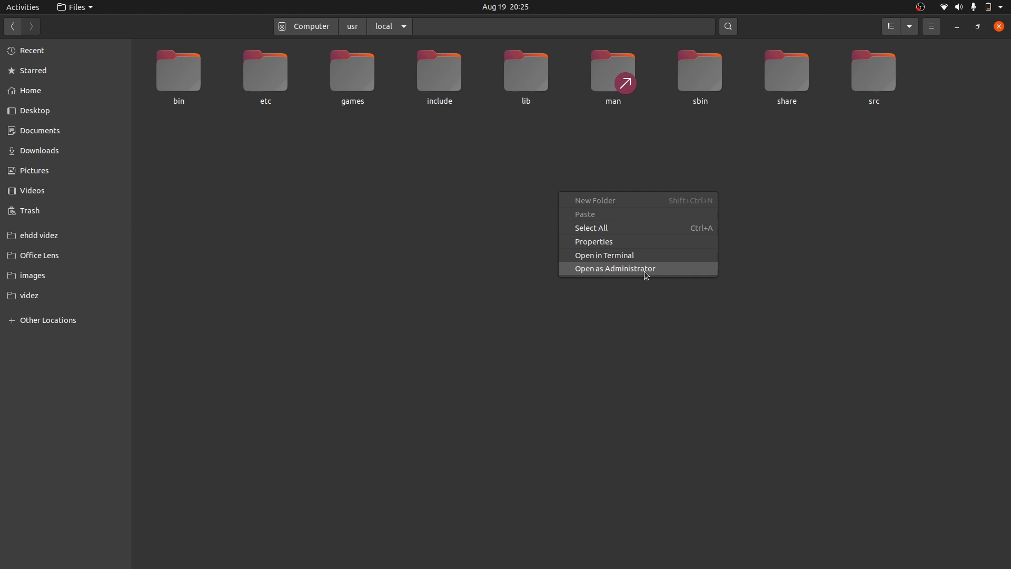
click(488, 333)
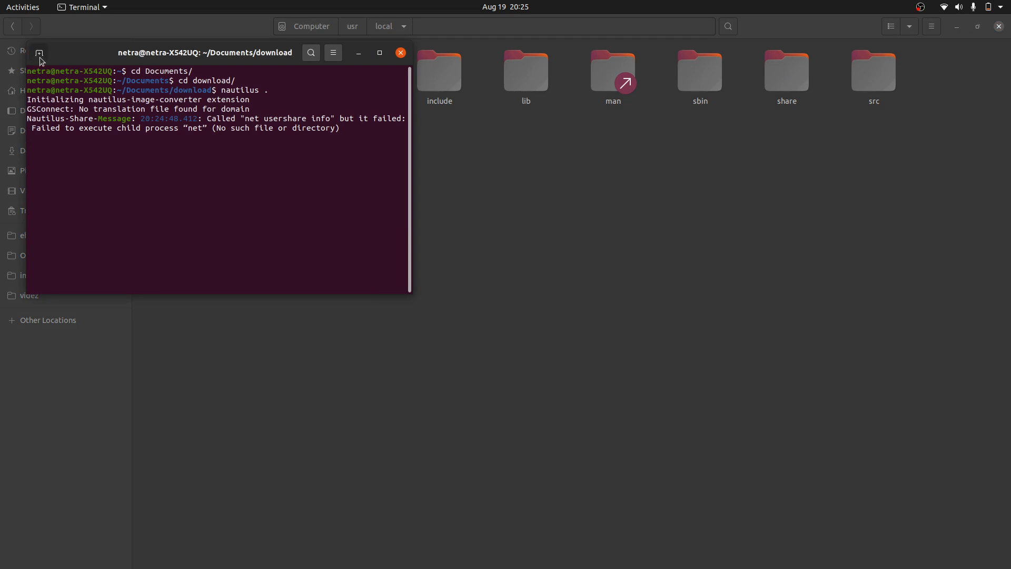
Enter sudo apt-get install nautilus-admin in the new terminal tab
text(sudo apt)
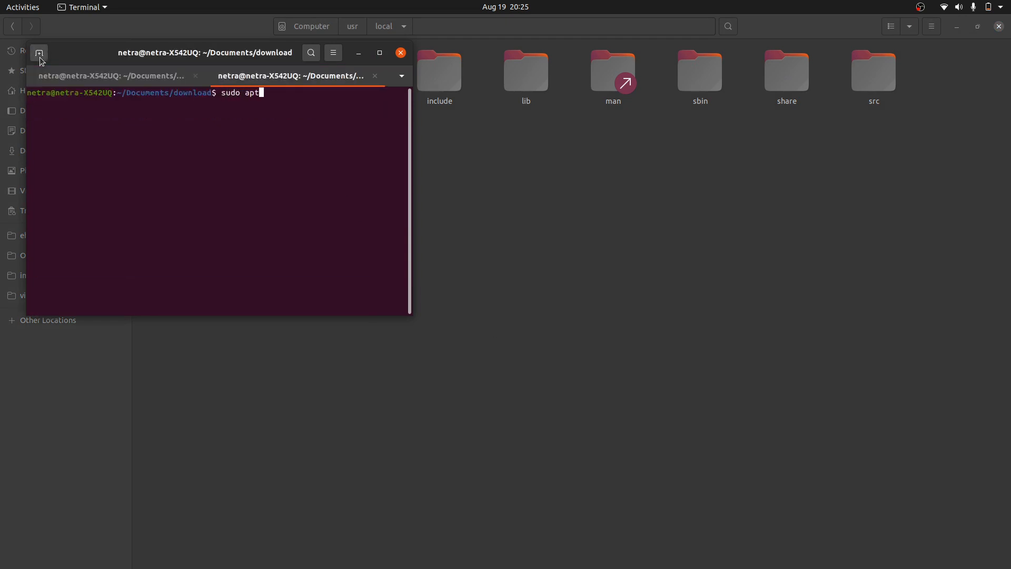
text(-get install)
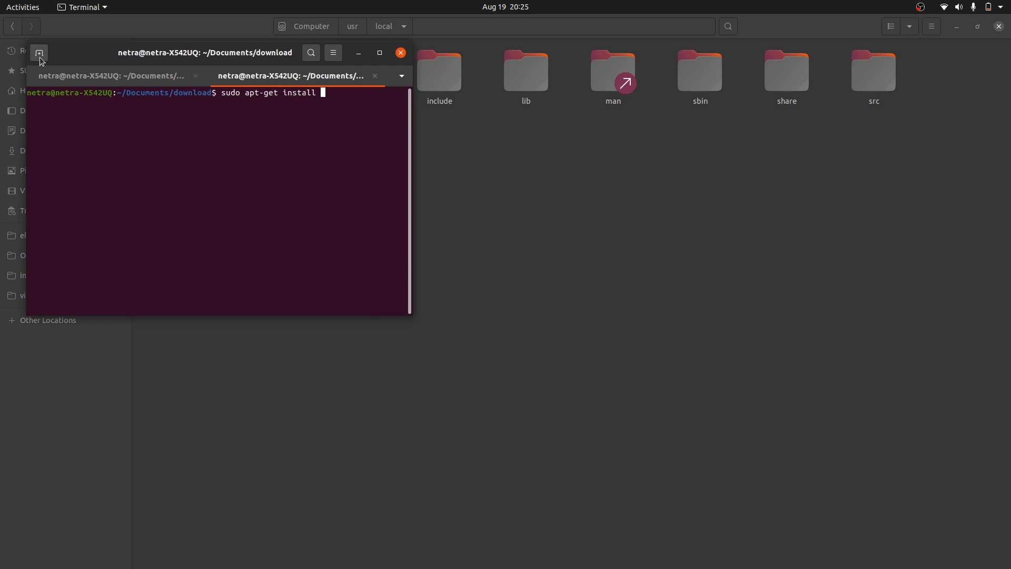
text(nautilus)
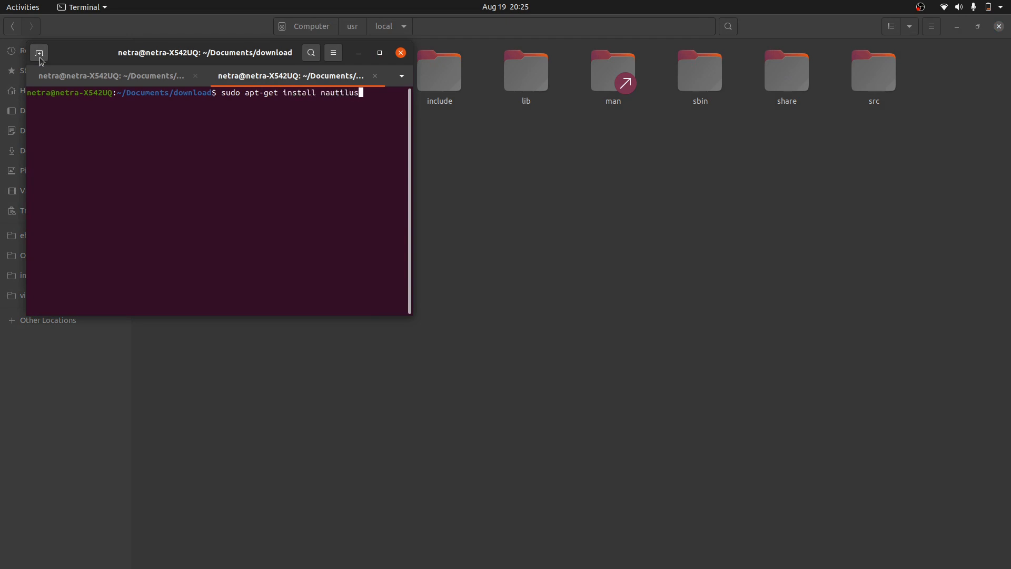
text(-admin)
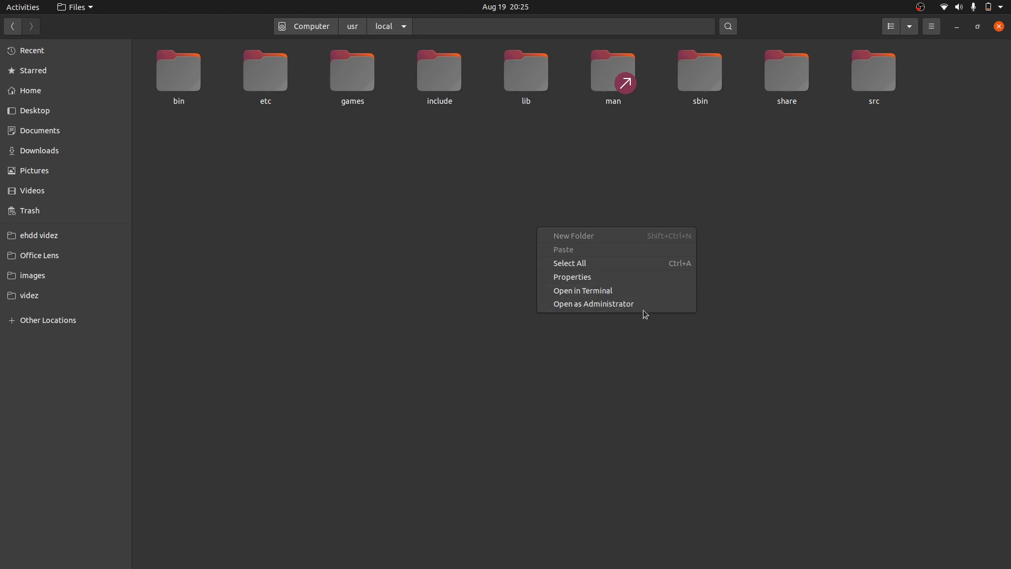
Choose Open as Administrator on /usr/local and authenticate with the password
click(387, 387)
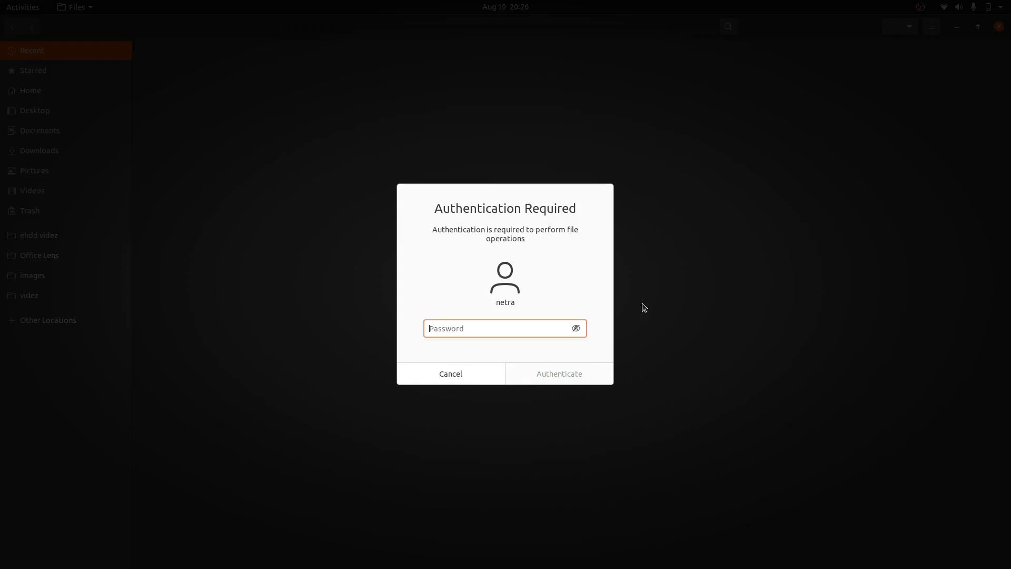
text(password)
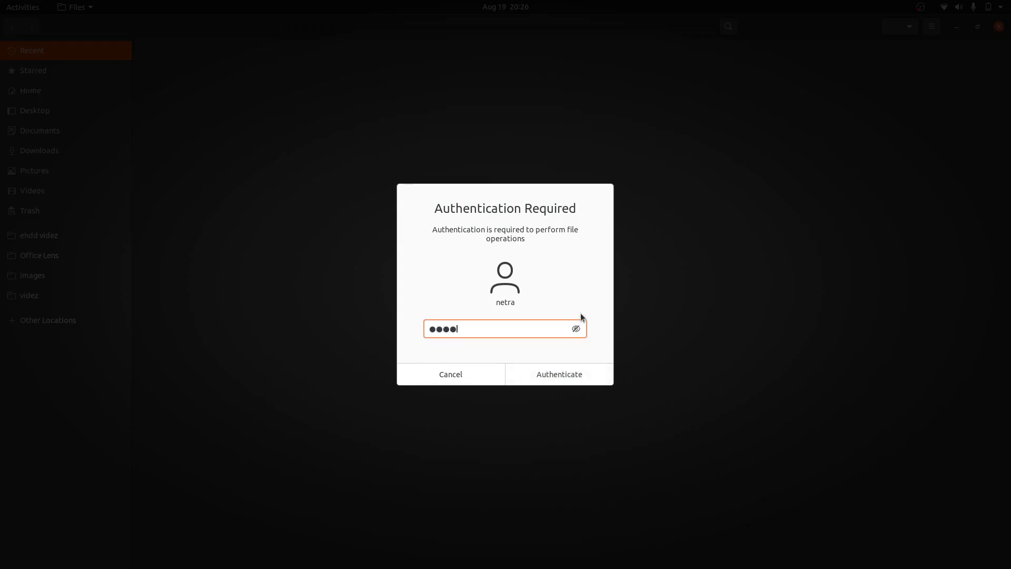
click(557, 374)
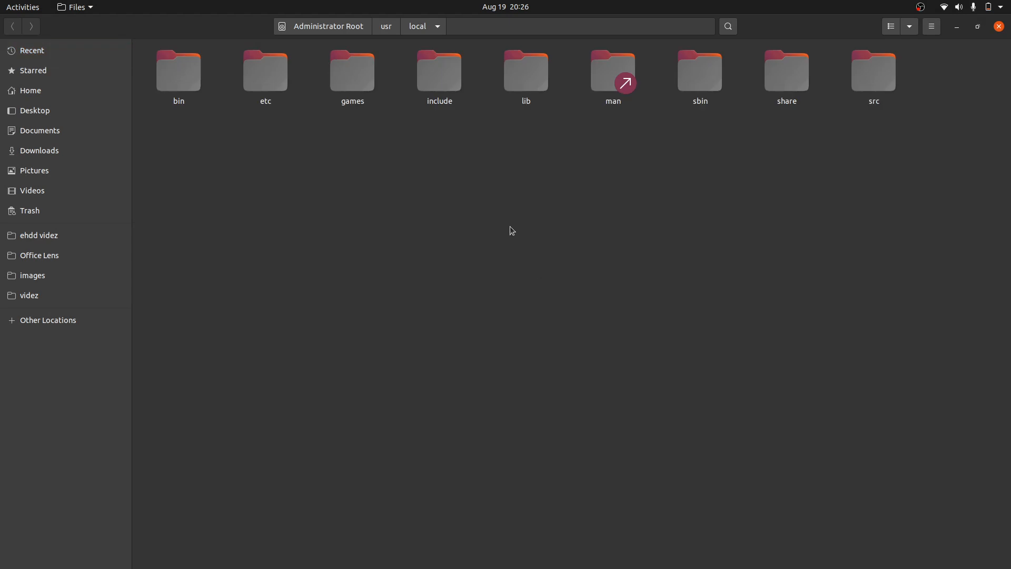
Bring up the paste menu in /usr/local, then inspect go and gofmt in /usr/local/go/bin
right_click(509, 230)
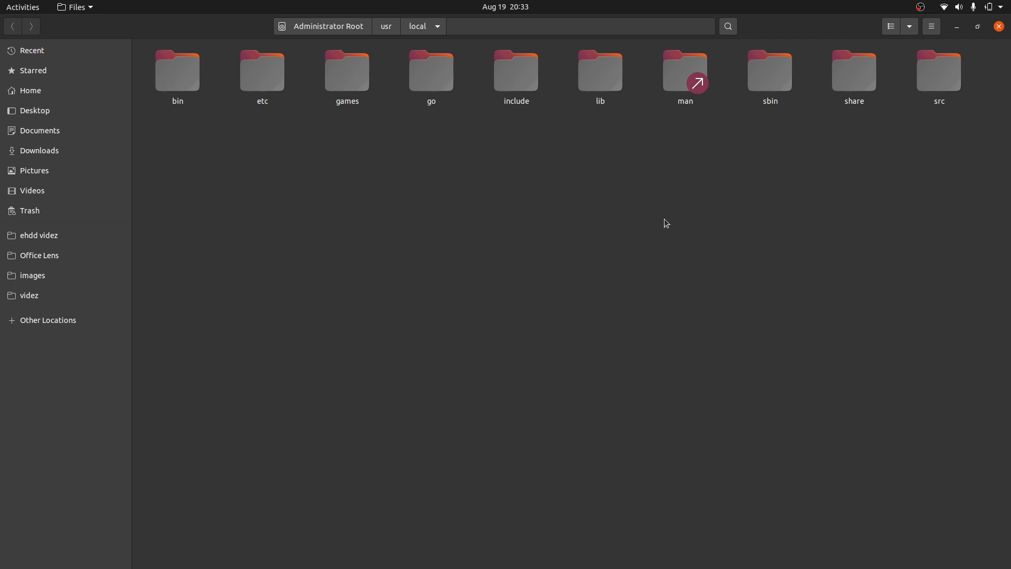
mouse_move(760, 155)
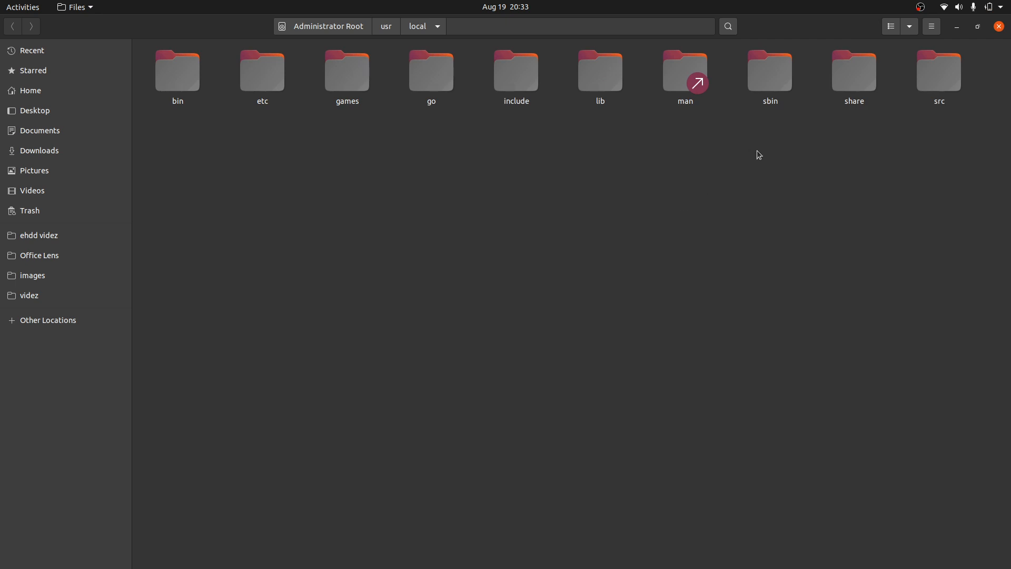
mouse_move(869, 218)
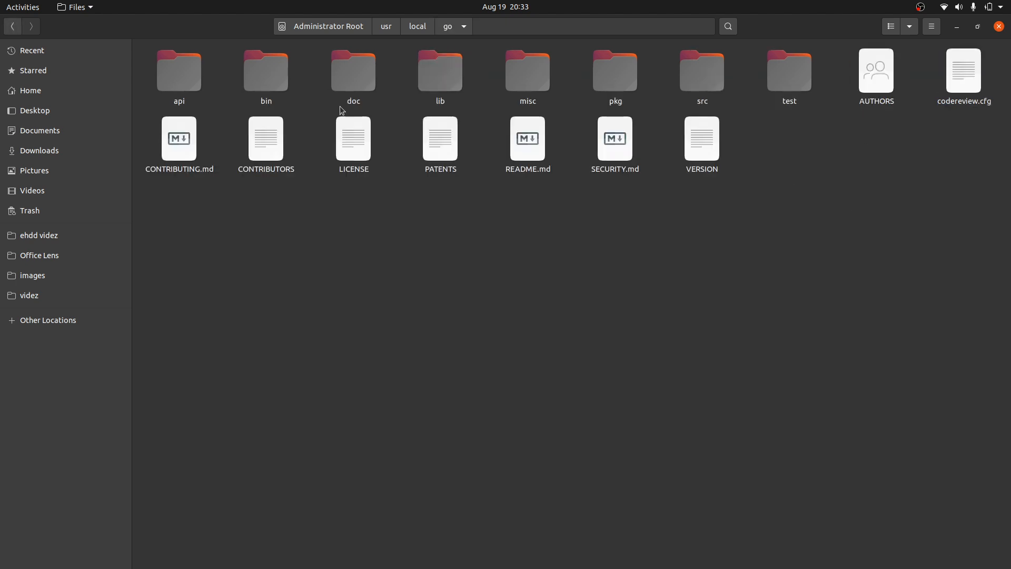
mouse_move(635, 181)
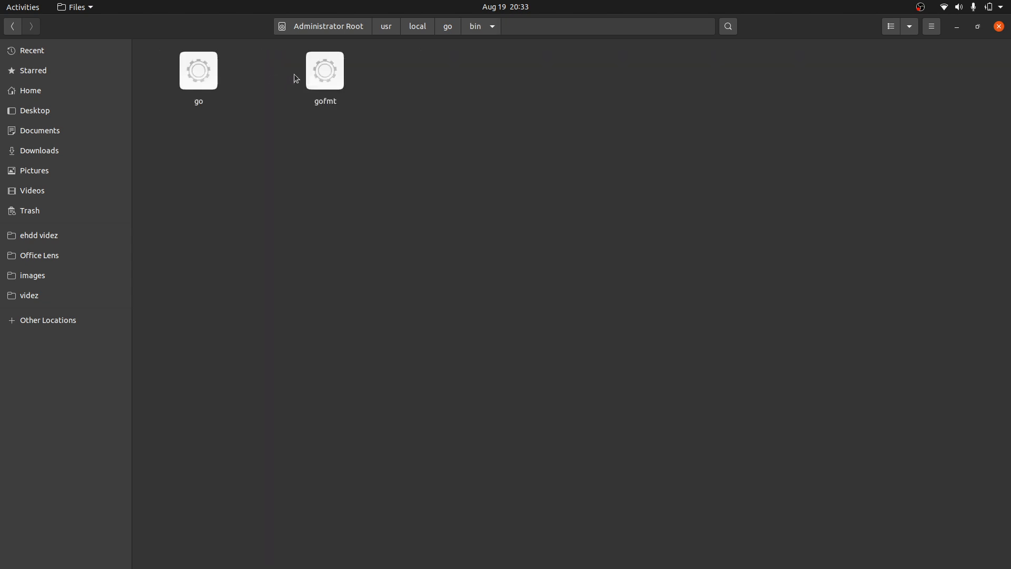
click(198, 71)
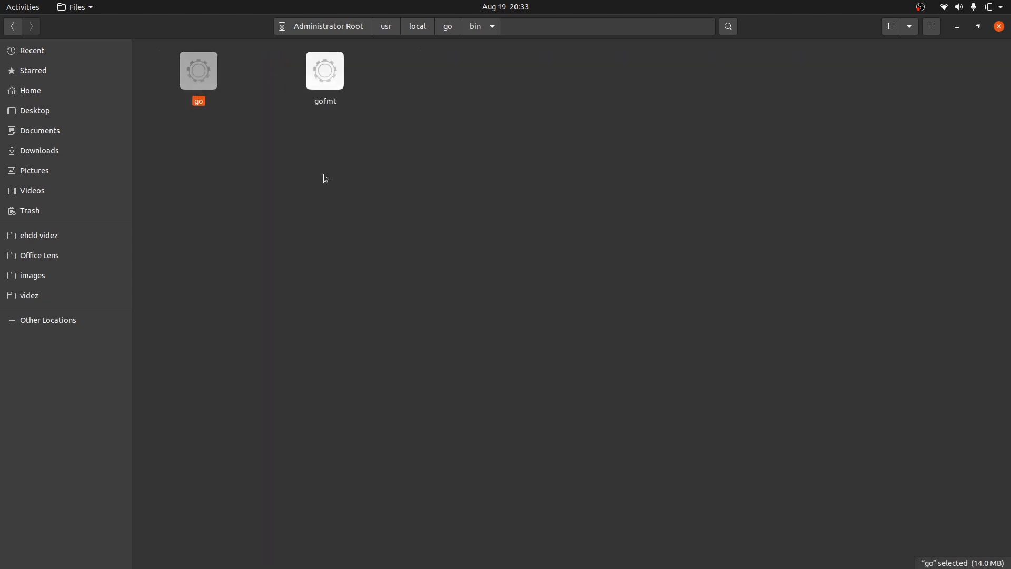
right_click(380, 228)
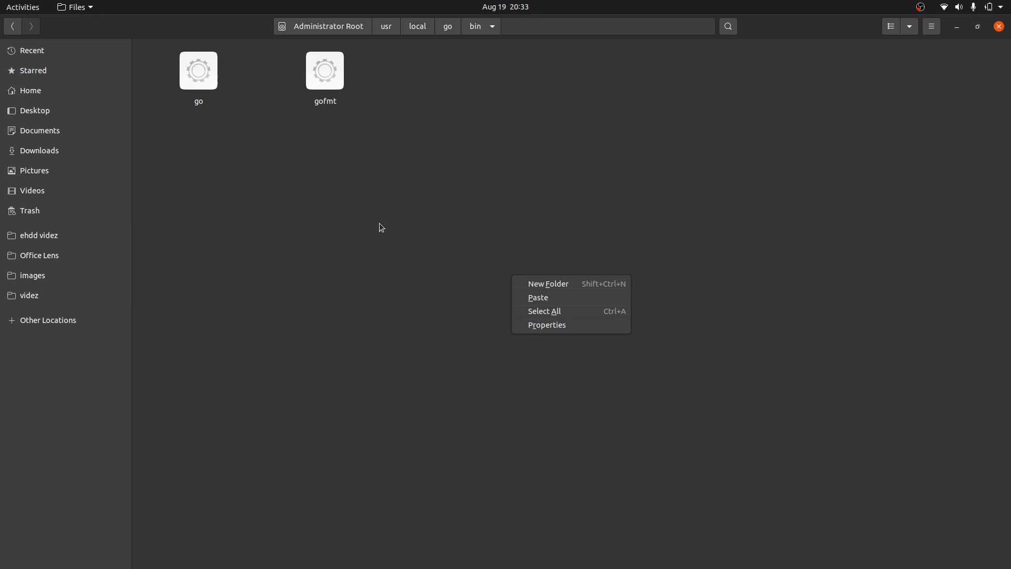
click(347, 178)
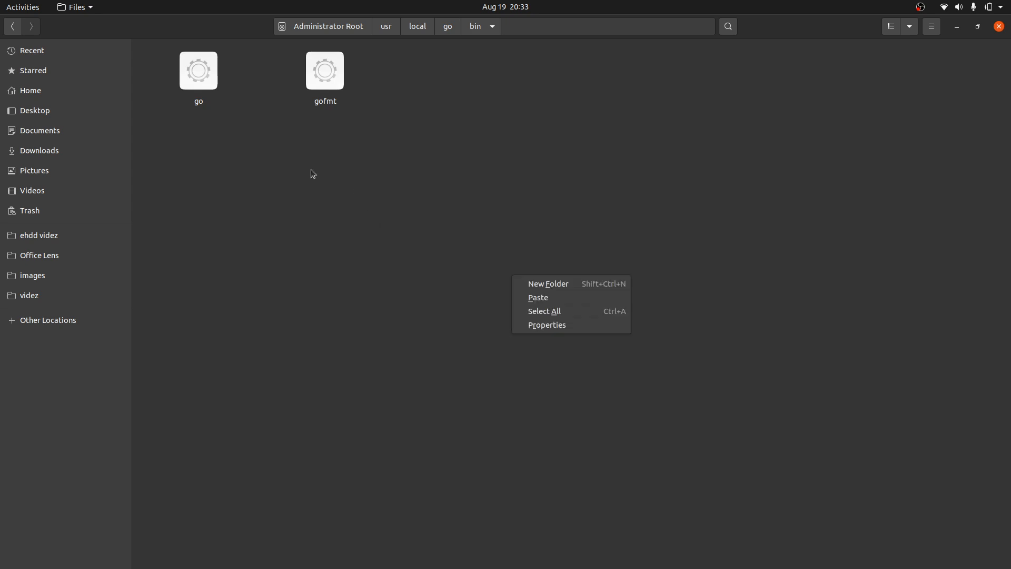
click(447, 32)
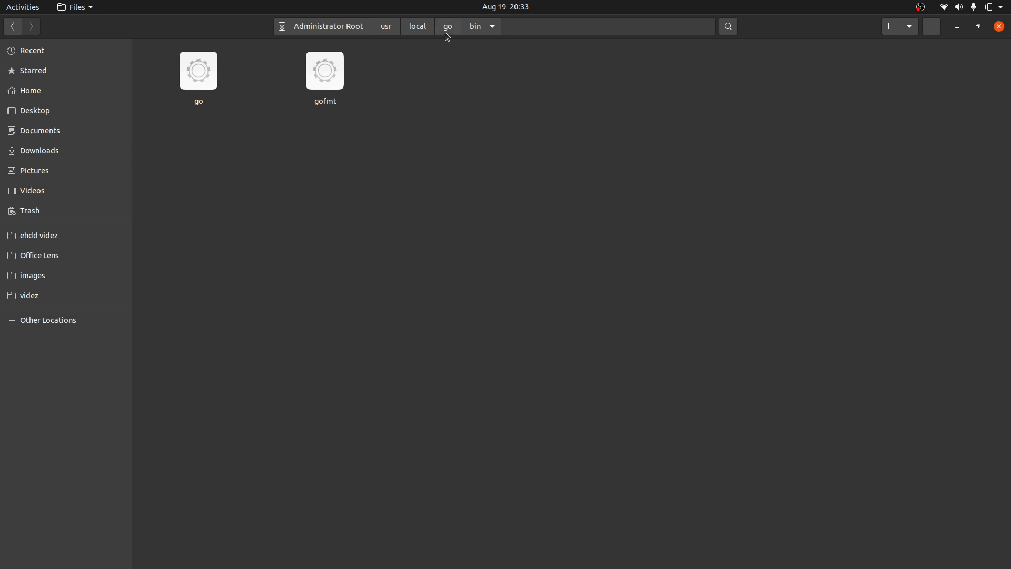
click(447, 26)
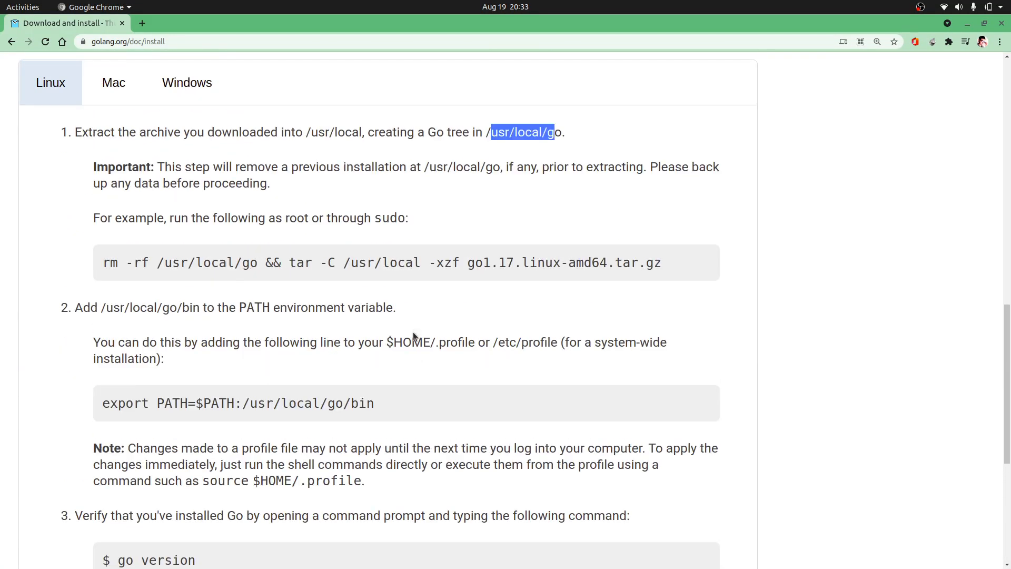
mouse_move(101, 405)
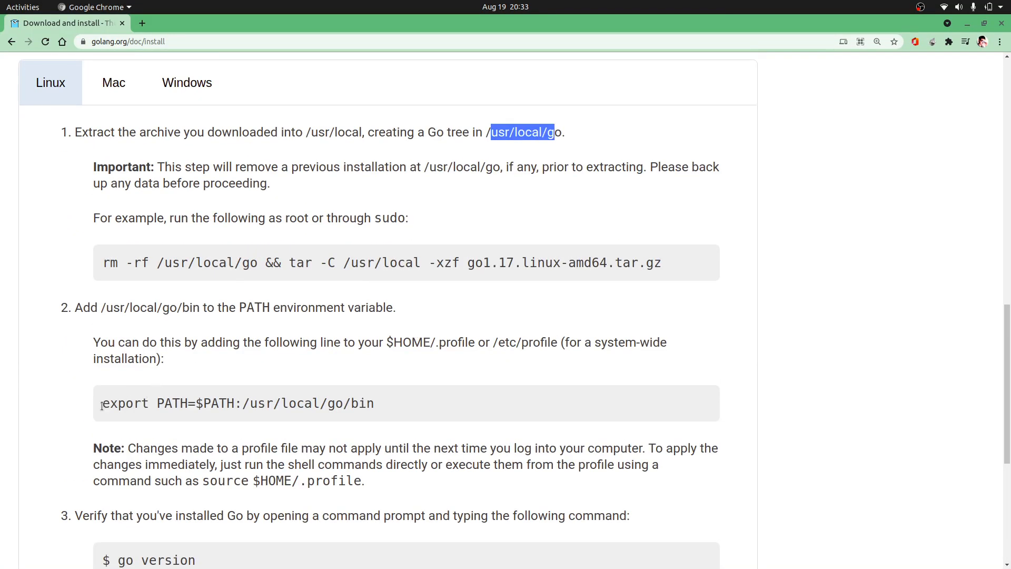
mouse_move(378, 405)
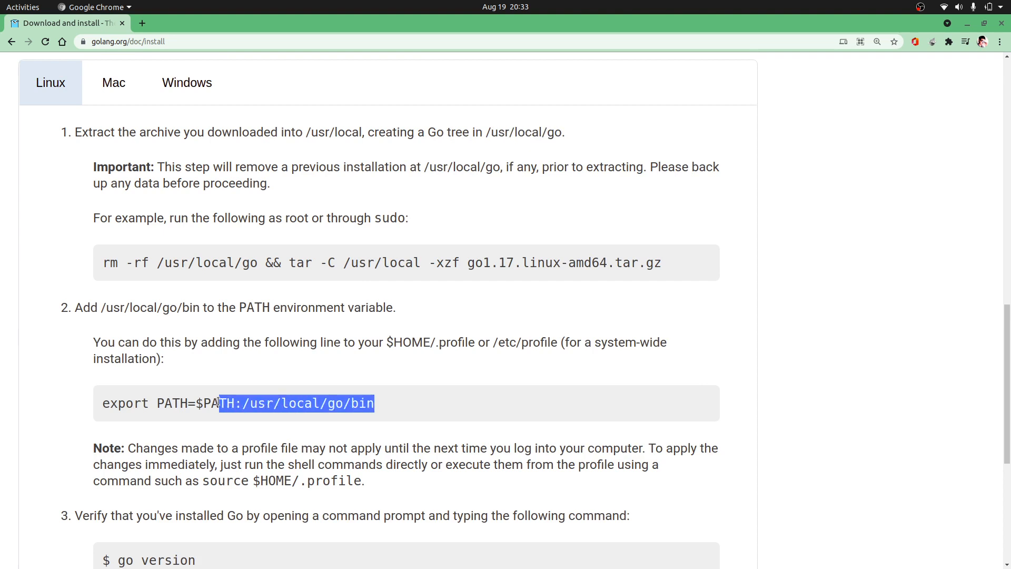
Select the export PATH=$PATH:/usr/local/go/bin line on the Go install page
drag(219, 403, 101, 403)
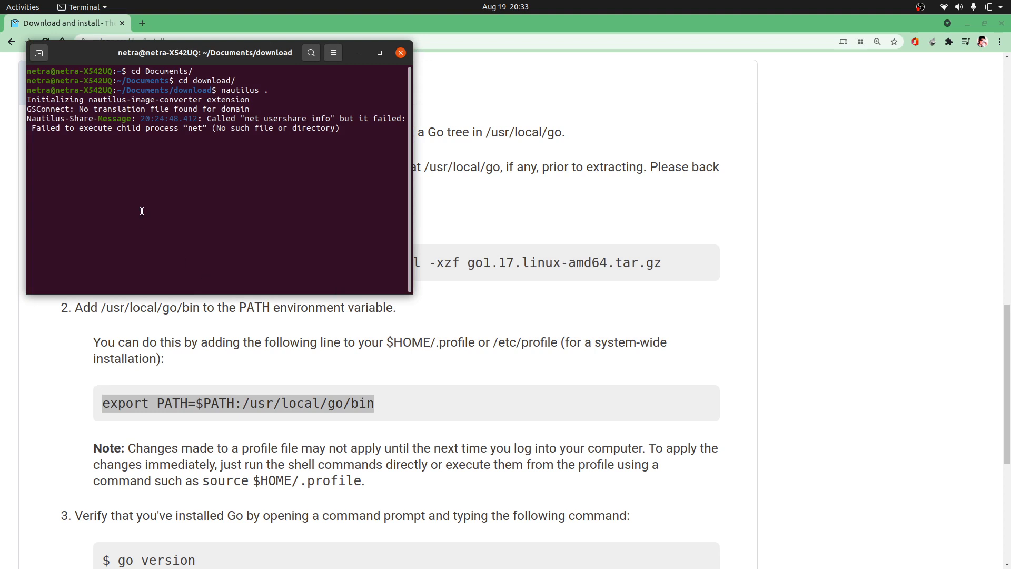
Open a new terminal tab at home and enter nano .profile, rechecking the install page
click(38, 53)
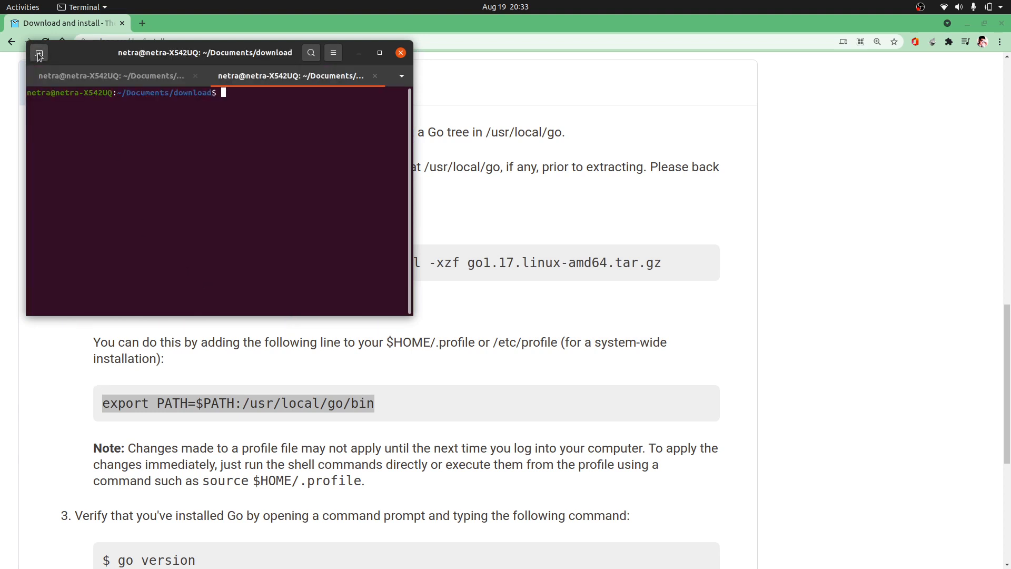
text(cd ~)
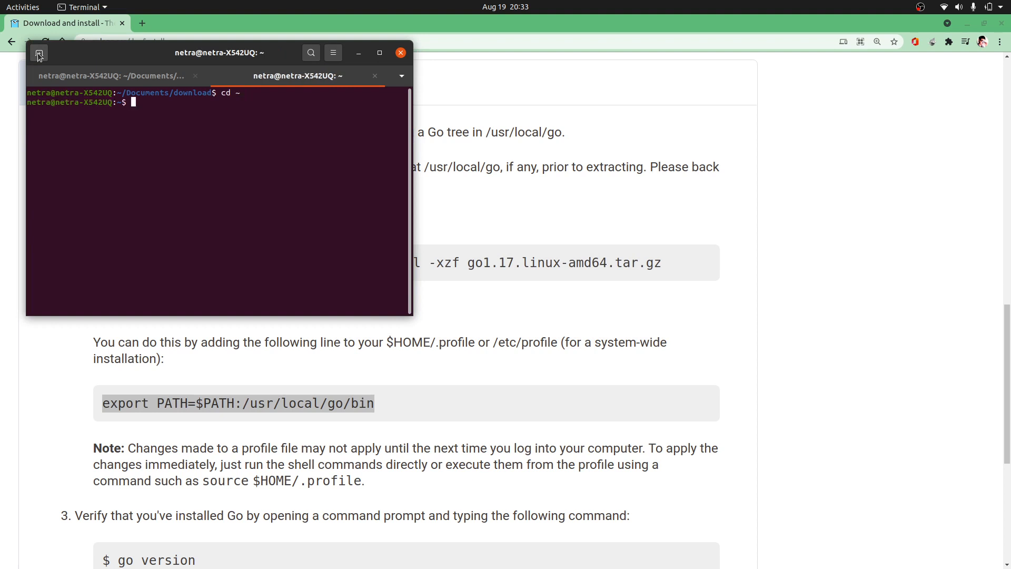
click(399, 52)
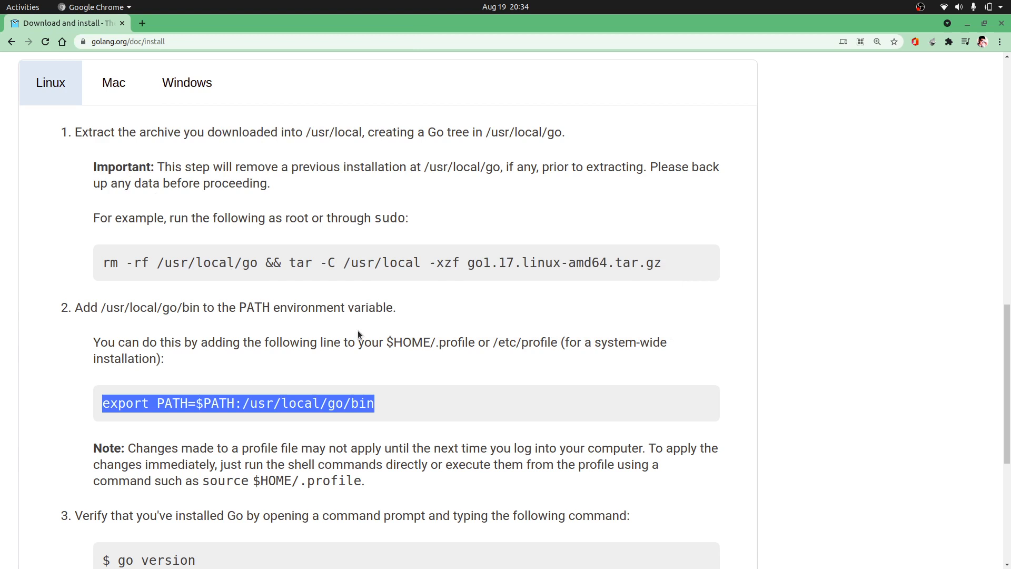
double_click(430, 342)
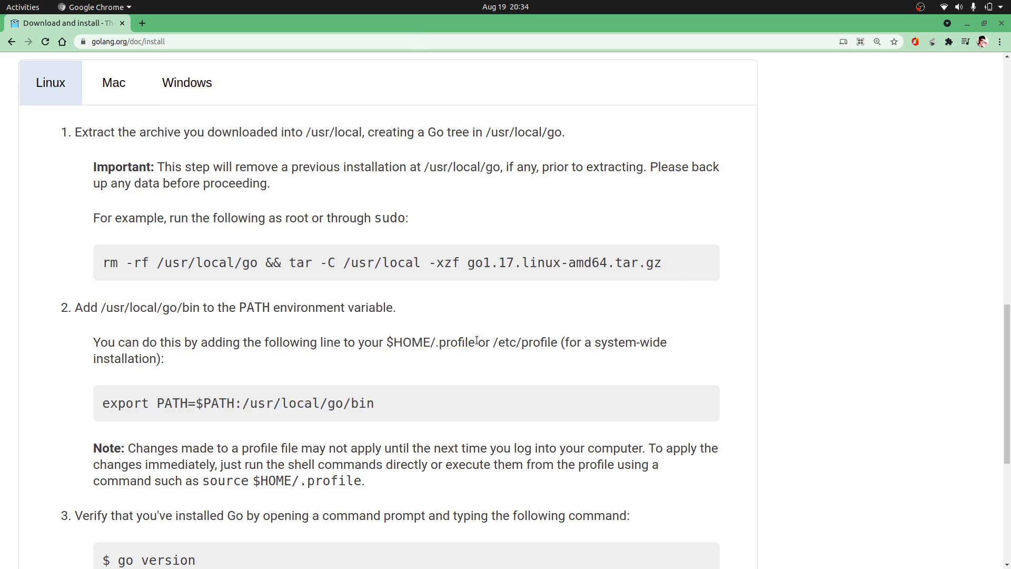
scroll(down, 3)
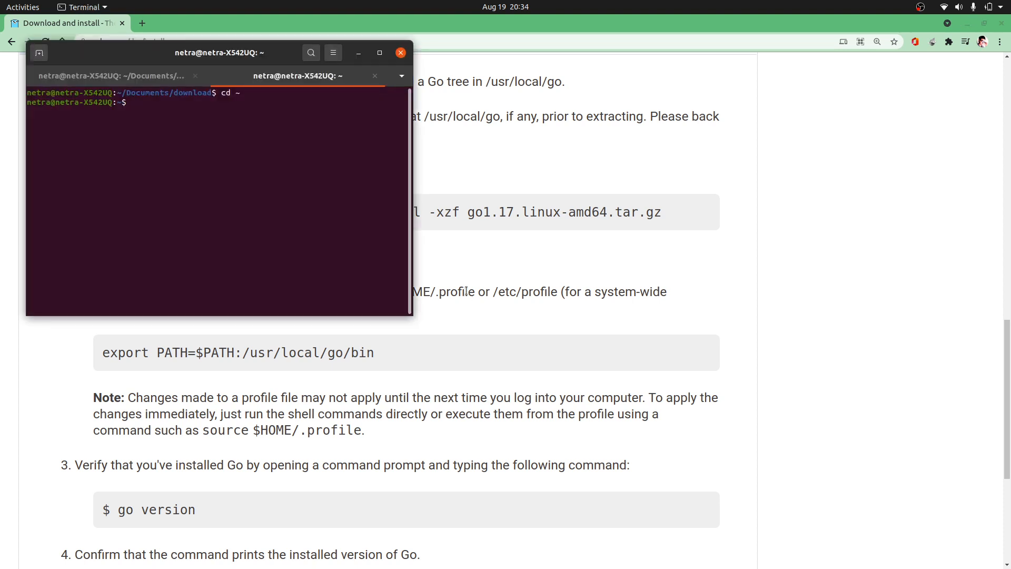
text(nano)
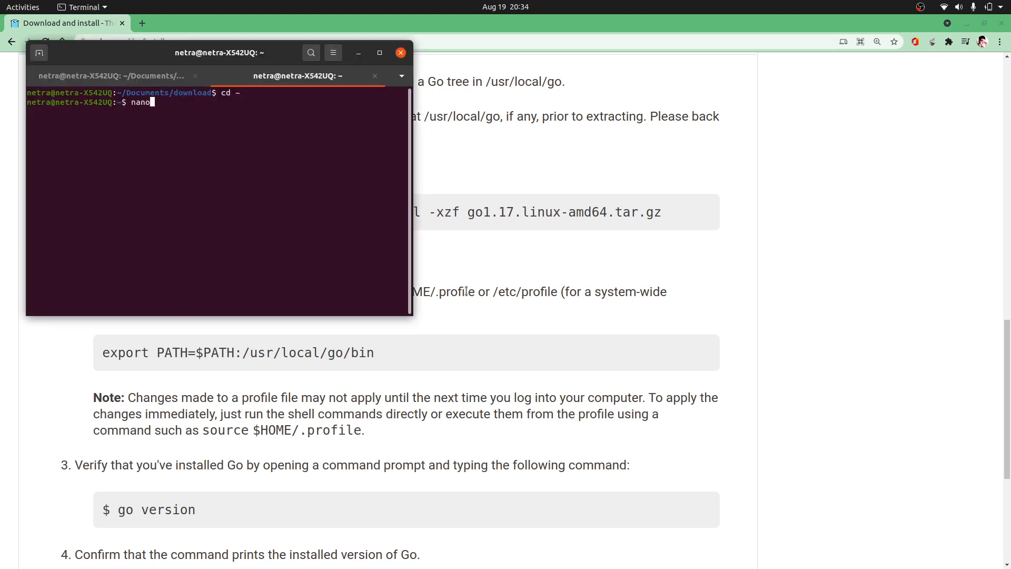
text(.p)
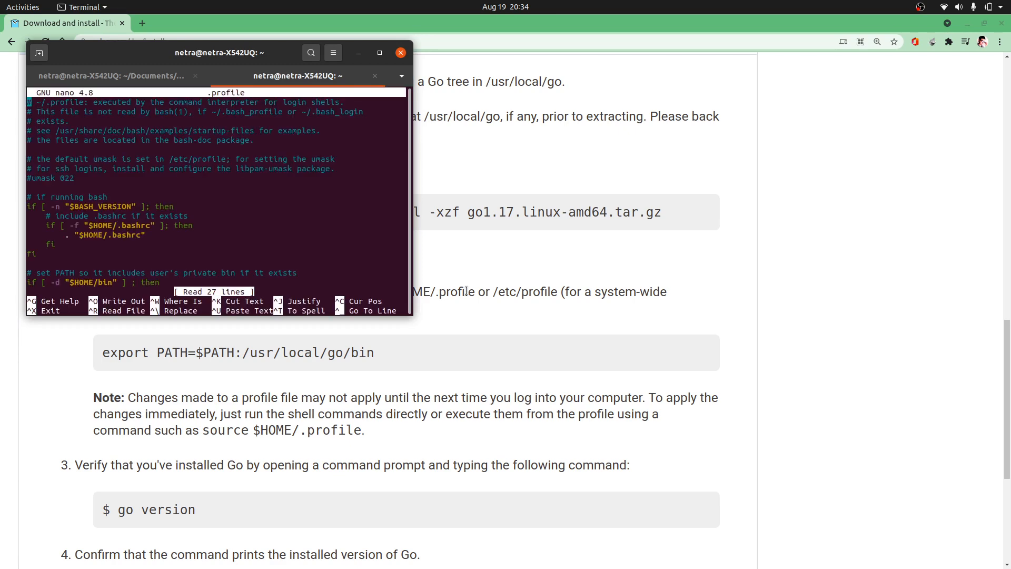
Add export PATH=$PATH:/usr/local/go/bin at the end of ~/.profile and save it
click(379, 53)
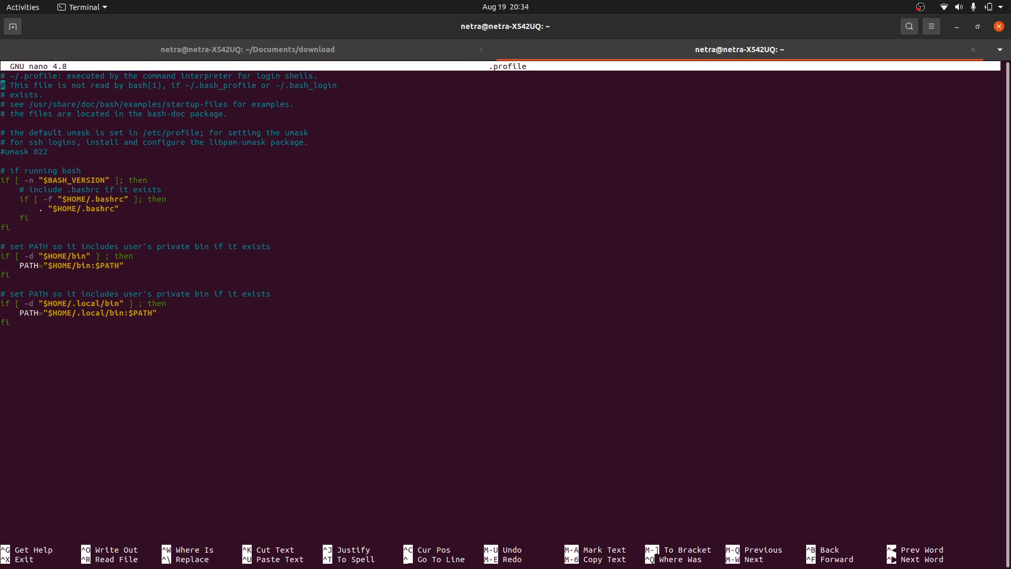
key(Return)
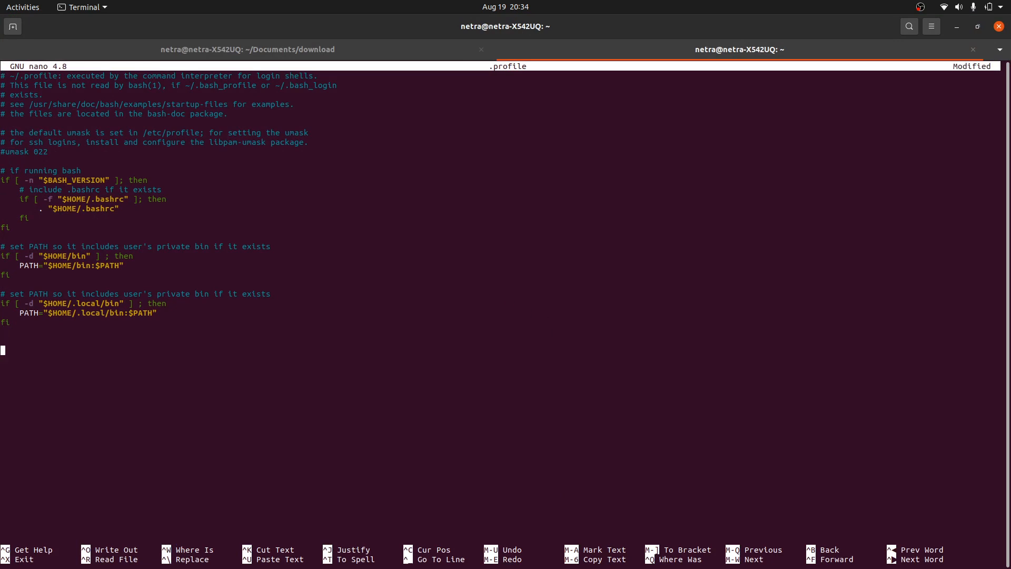
text(export PATH=$PATH:/usr/local/go/bin)
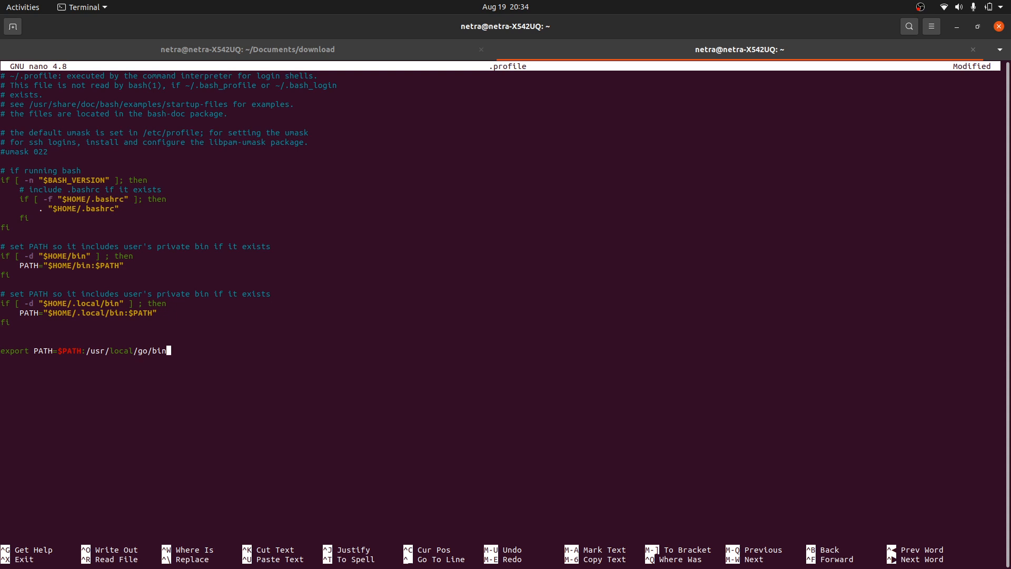
key(ctrl+x)
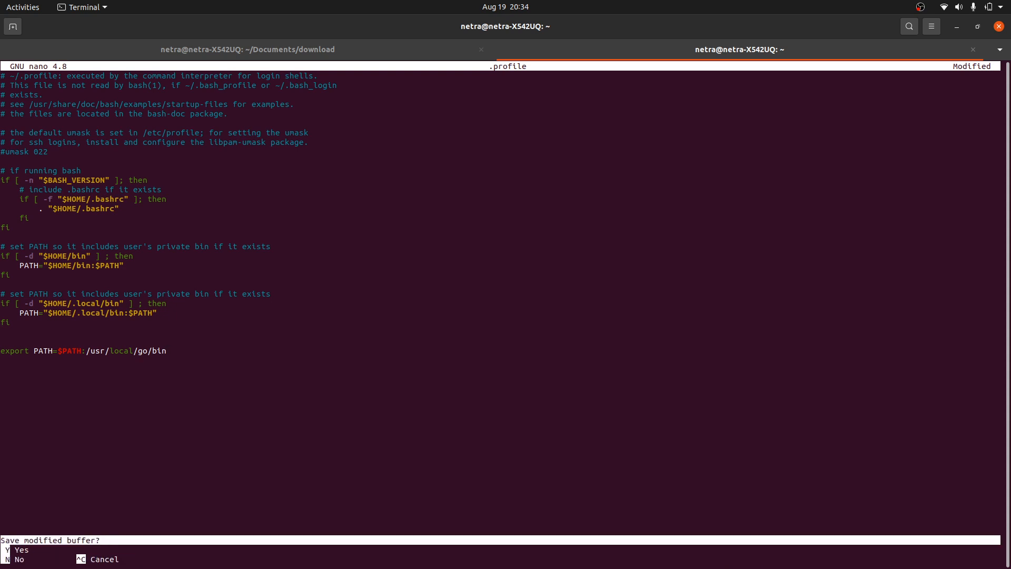
key(y)
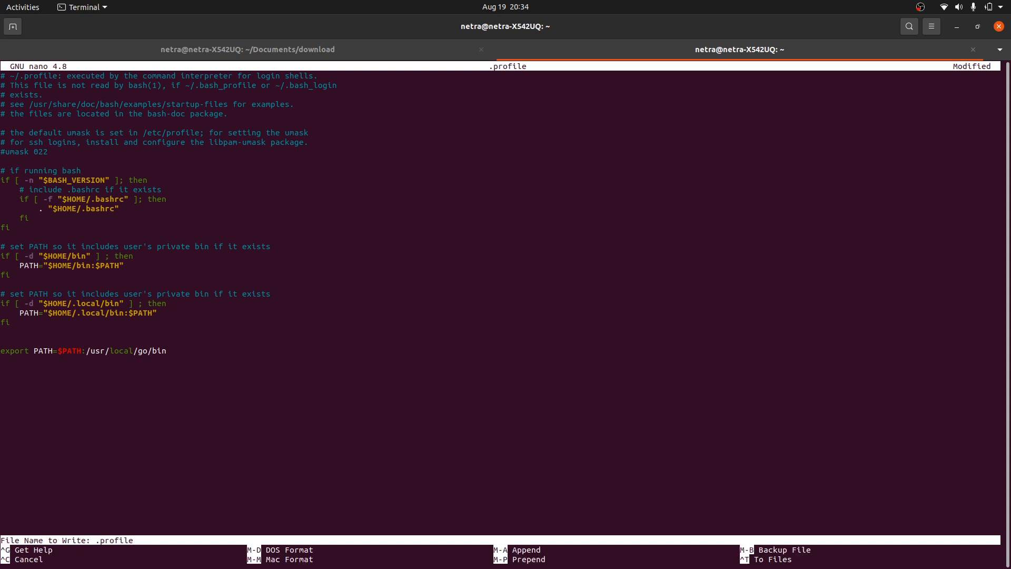
key(Enter)
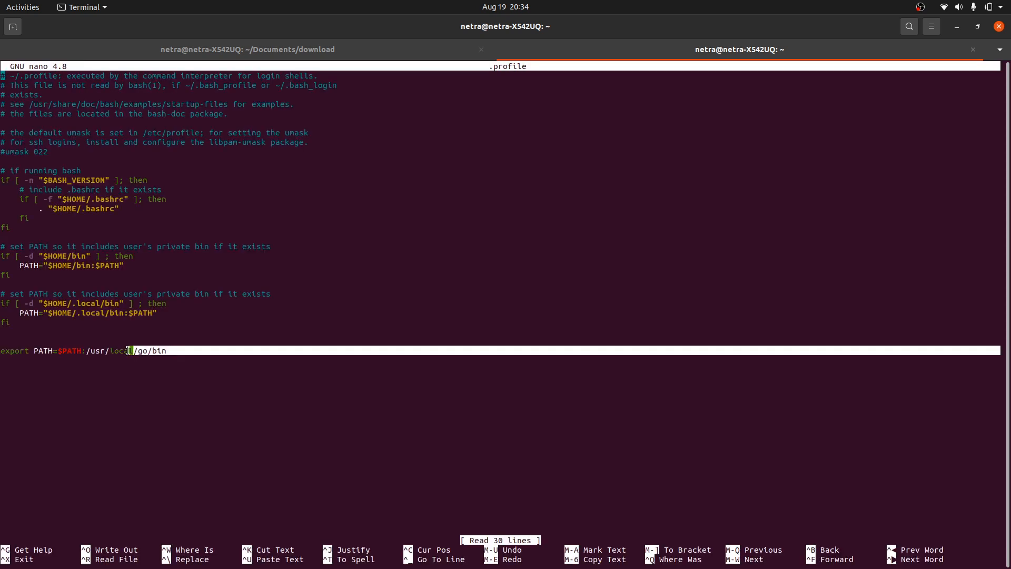
key(ctrl+x)
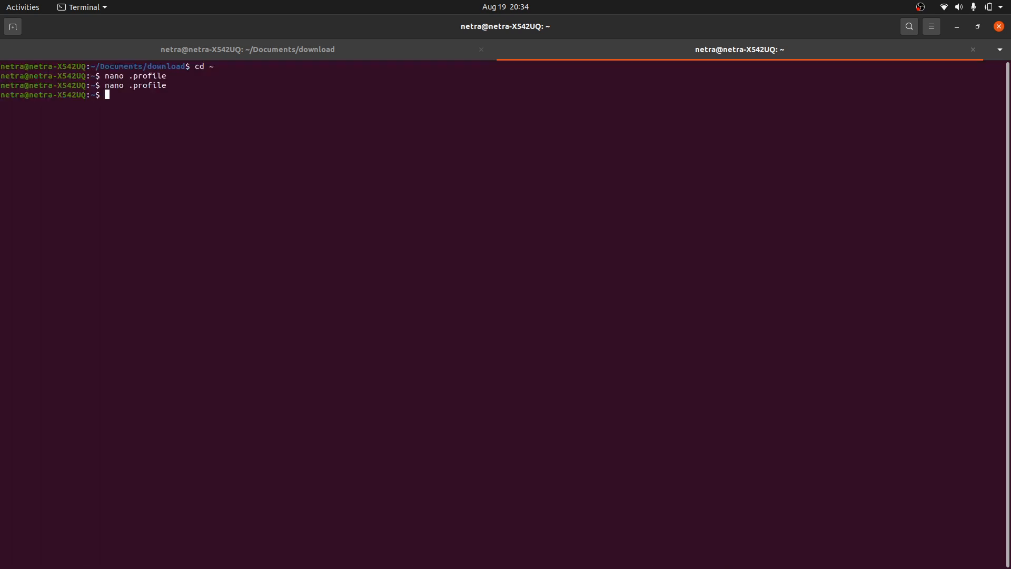
mouse_move(376, 270)
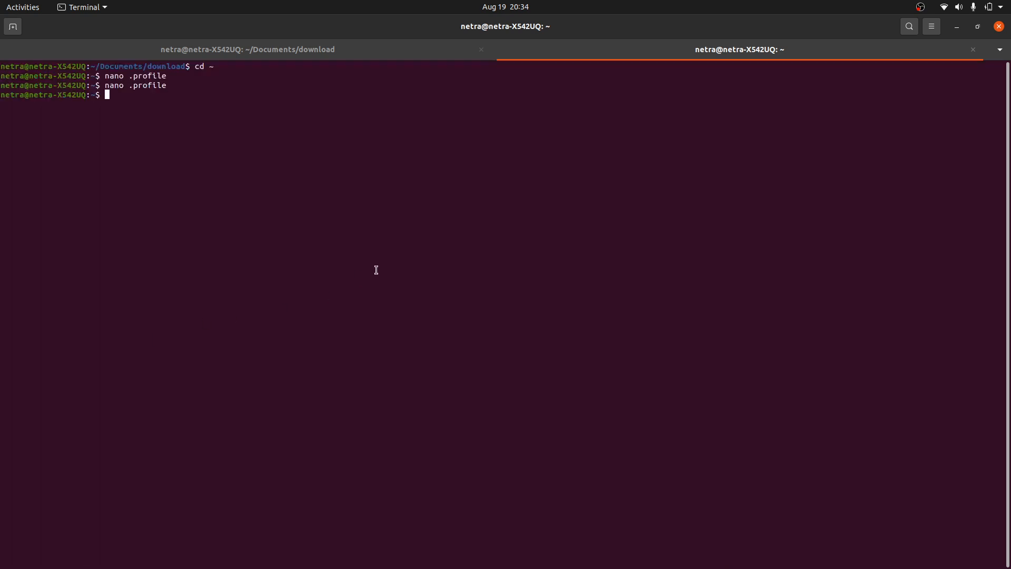
Run go version, get "Command 'go' not found", and type exit
text(go version)
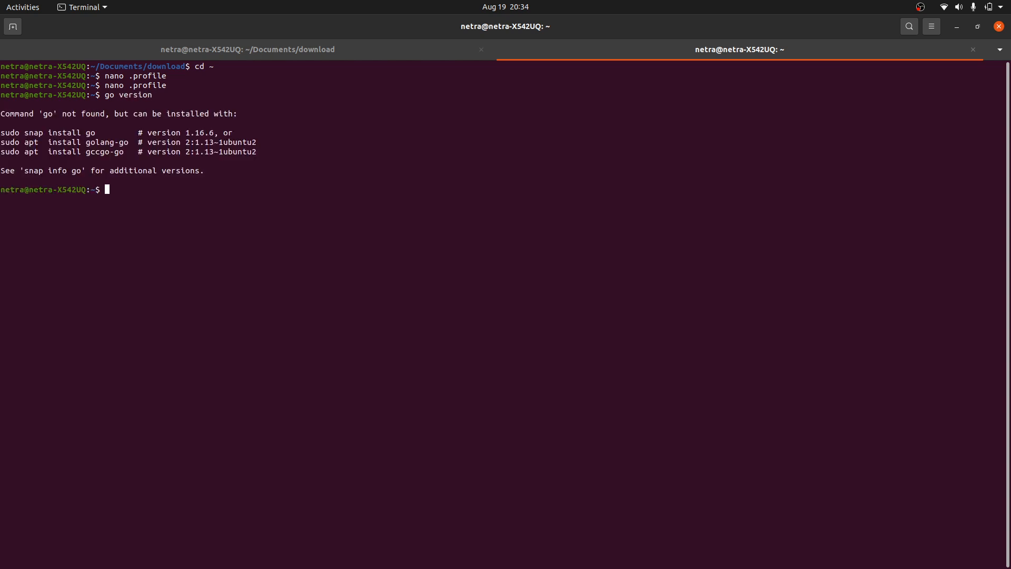
text(exi)
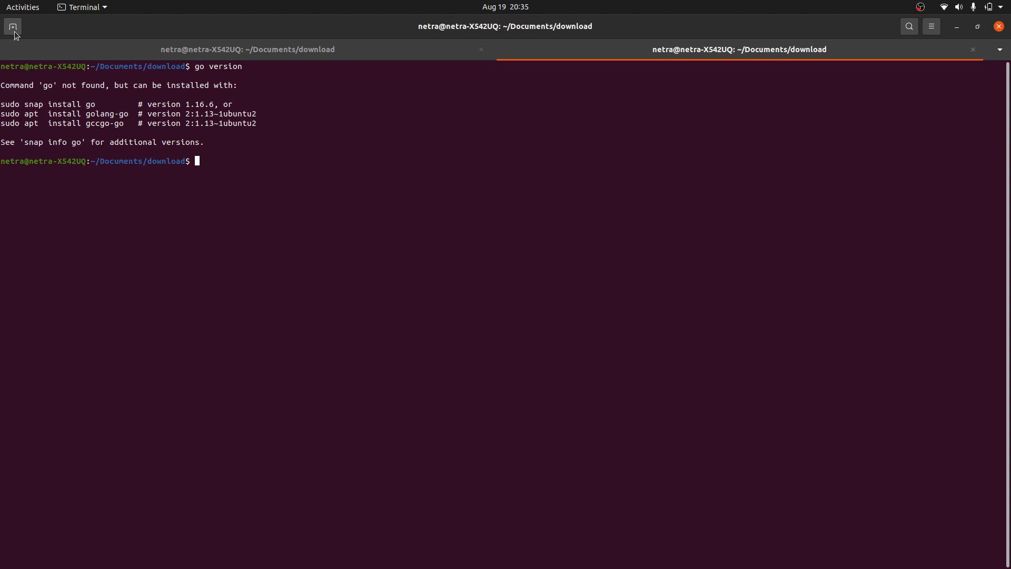
Source ~/.profile and confirm go version reports go1.17 linux/amd64
text(source ~)
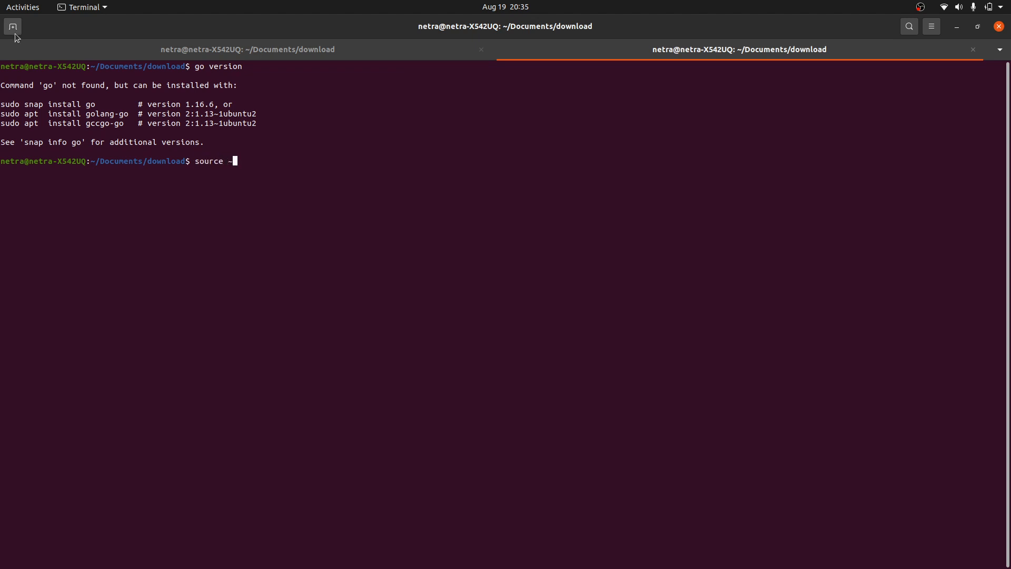
text(/.profile)
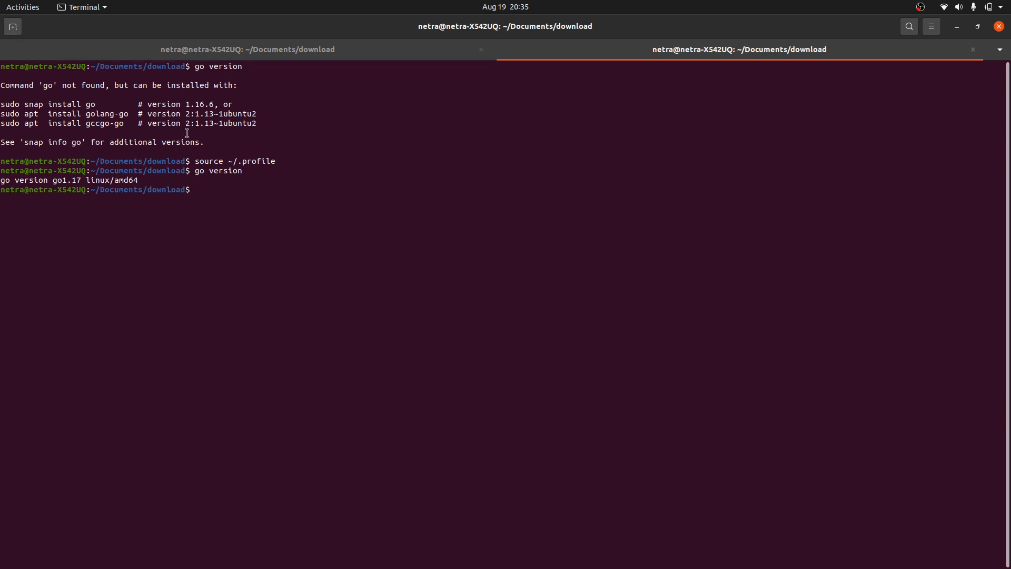
double_click(236, 160)
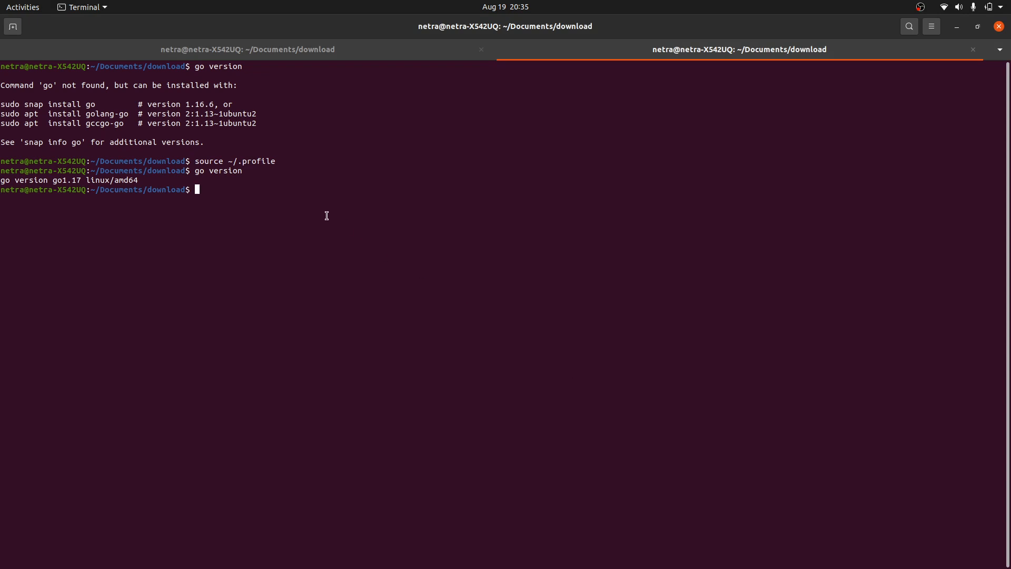
mouse_move(174, 178)
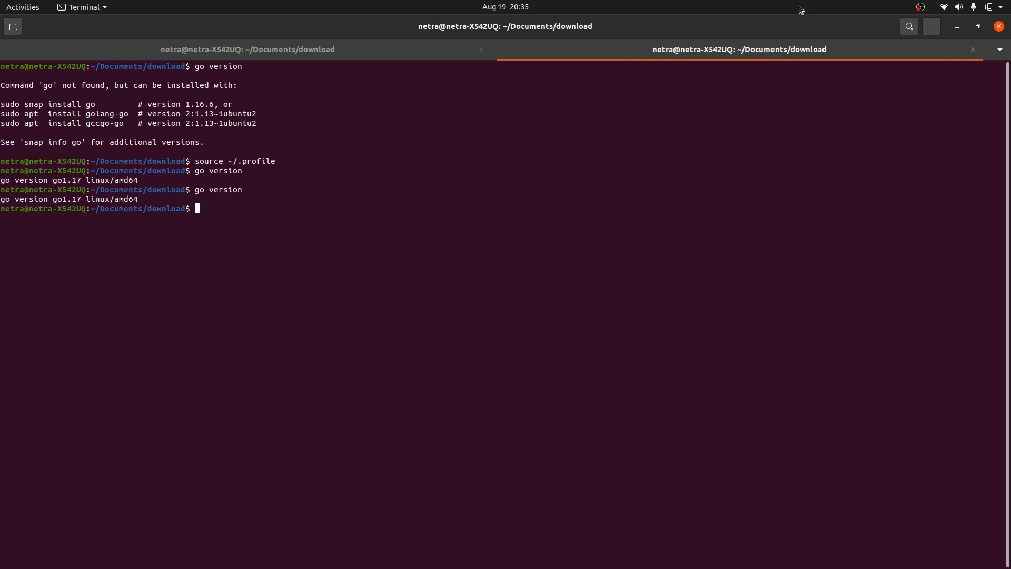
mouse_move(900, 6)
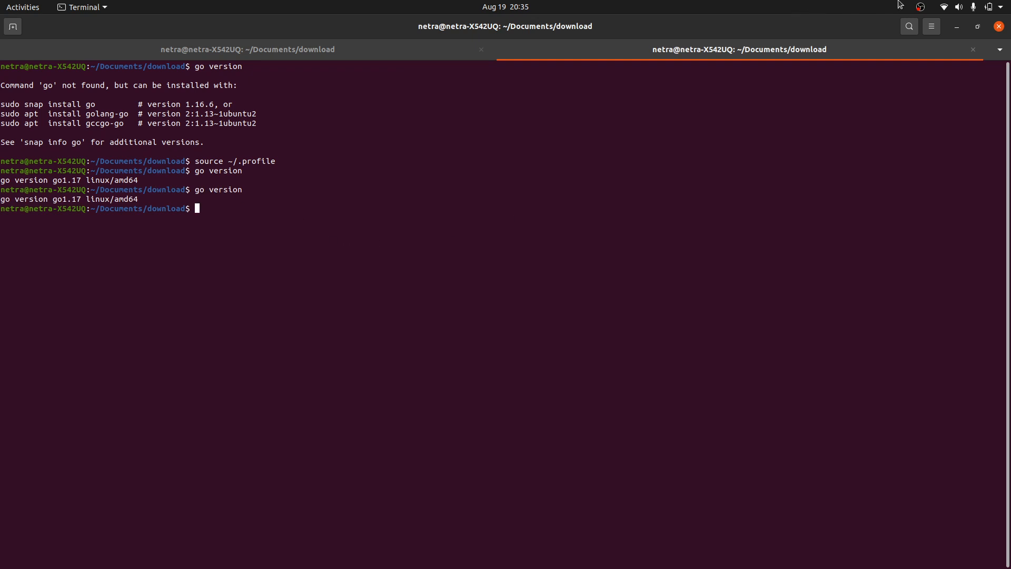